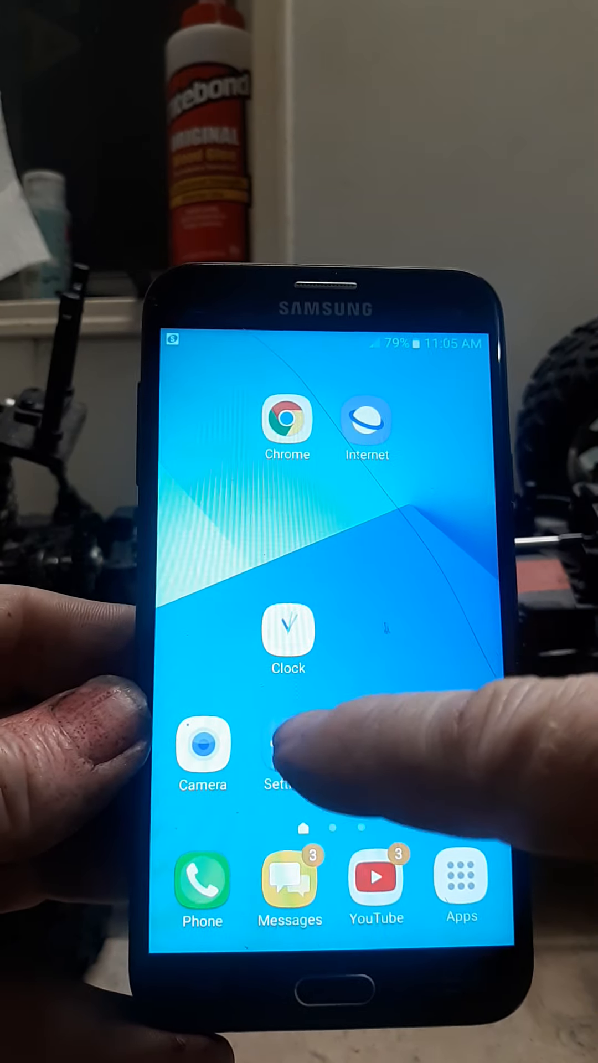
# Step: Launch Settings from the home screen and enter the Applications list
pyautogui.click(284, 749)
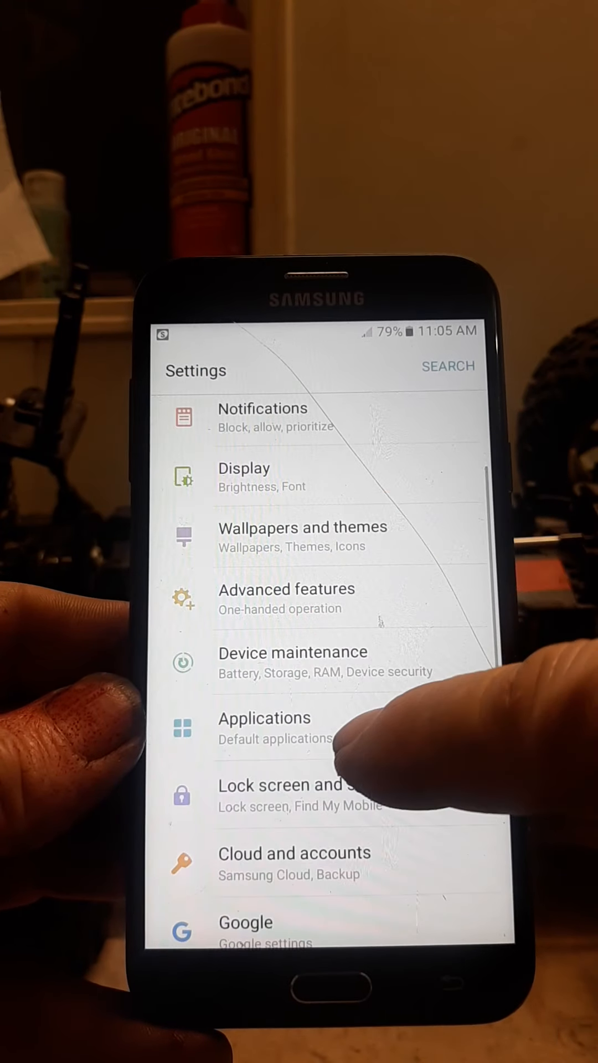
pyautogui.click(265, 718)
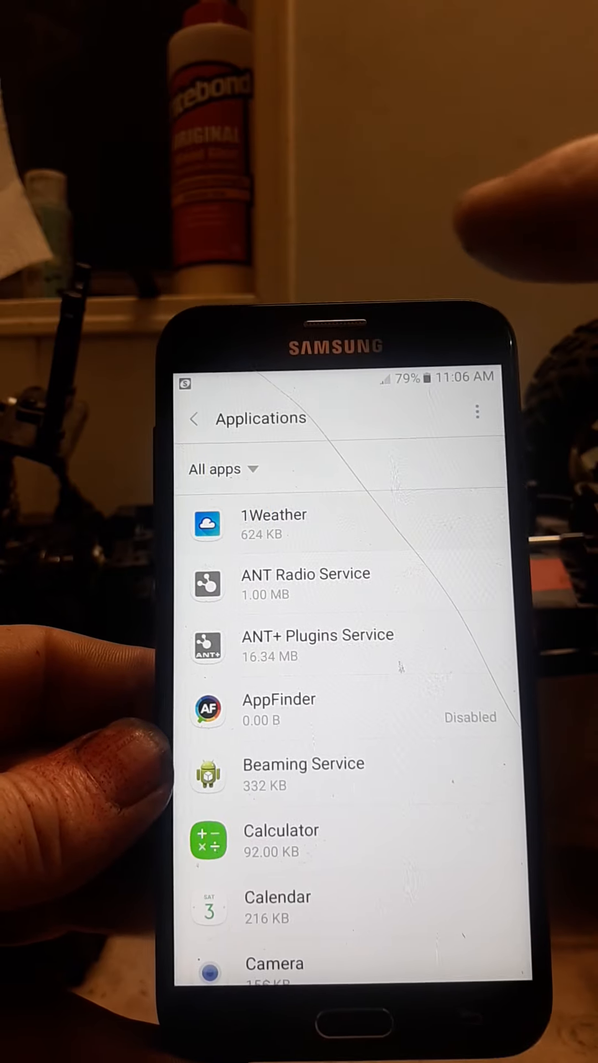
# Step: Check 1Weather's Location and Storage permissions stay off, then return to the apps list
pyautogui.click(277, 709)
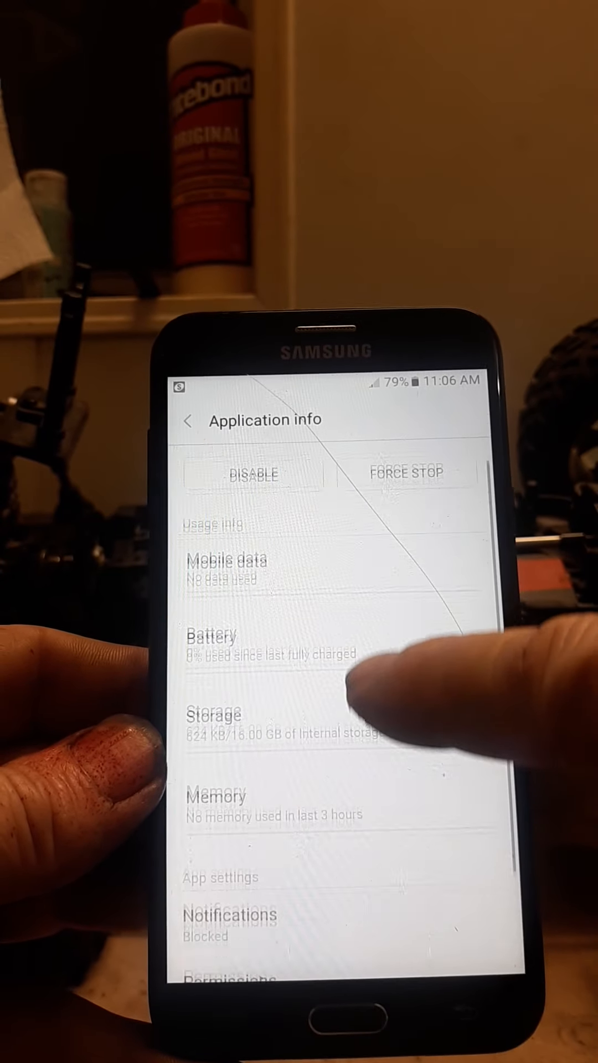
pyautogui.scroll(-3)
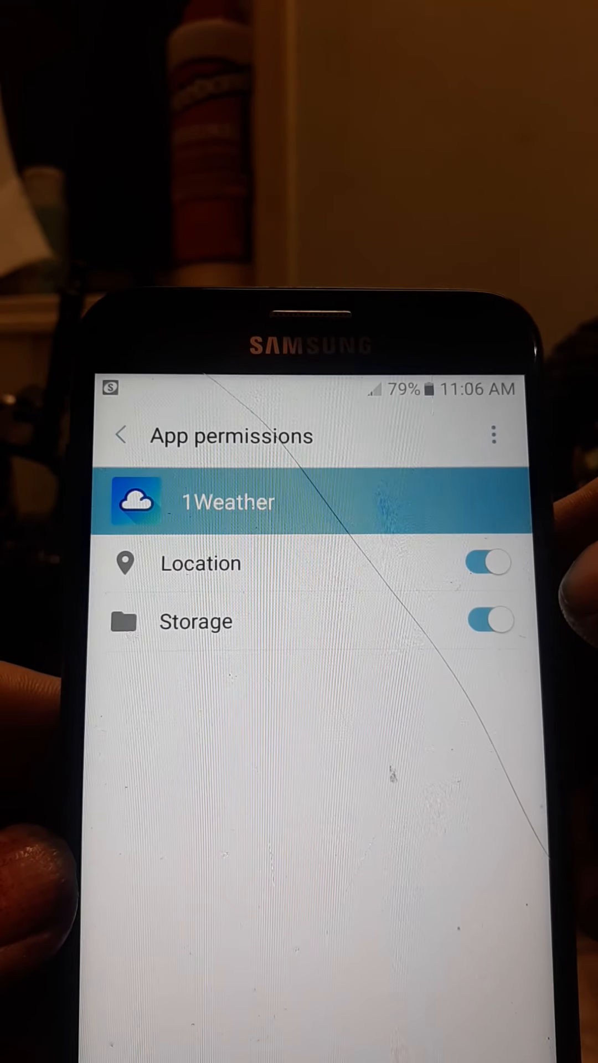
pyautogui.click(487, 563)
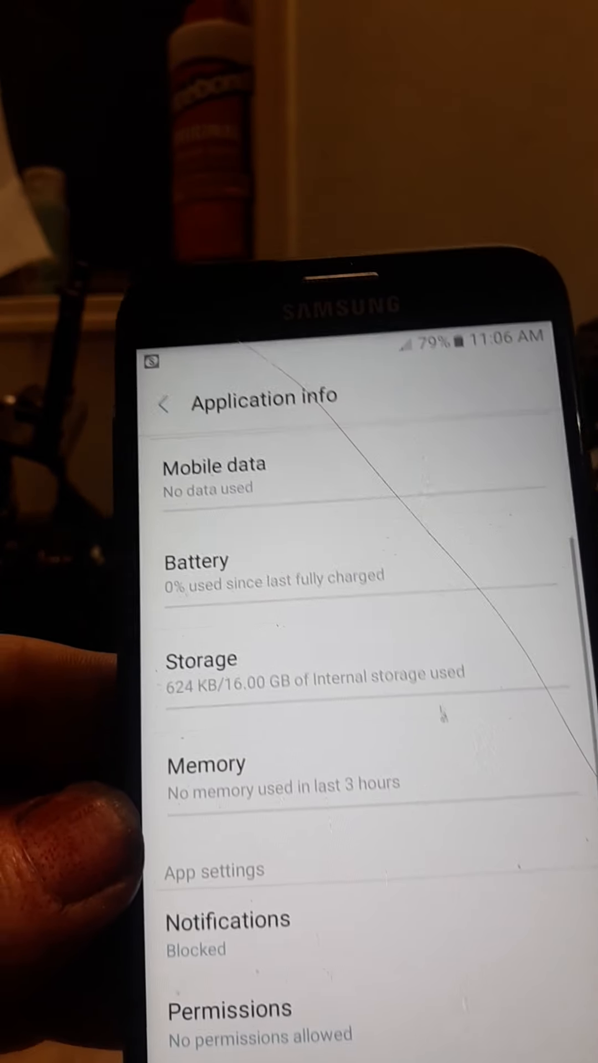
pyautogui.click(163, 404)
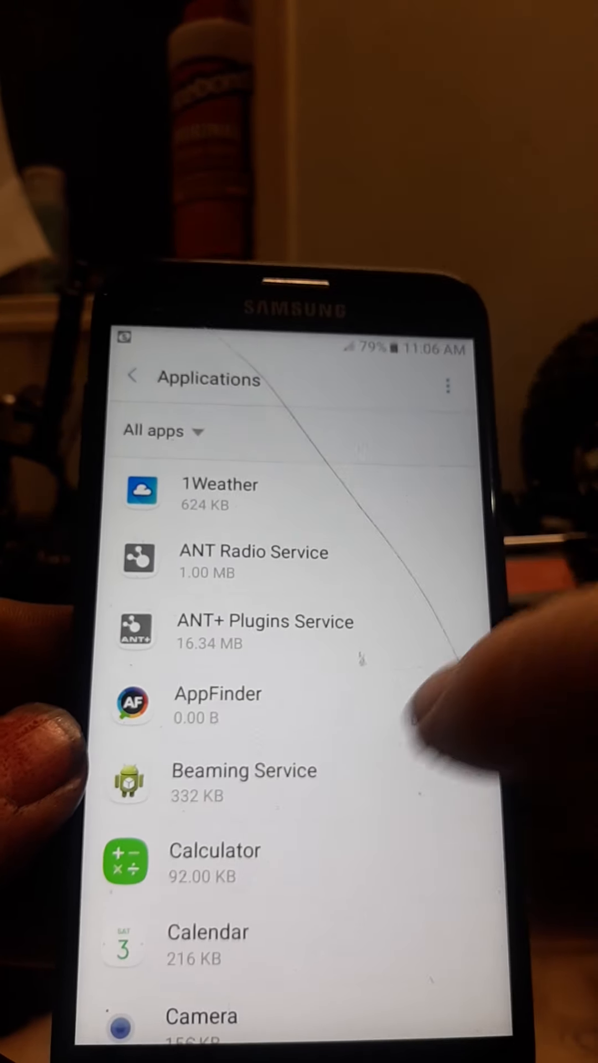
pyautogui.scroll(-3)
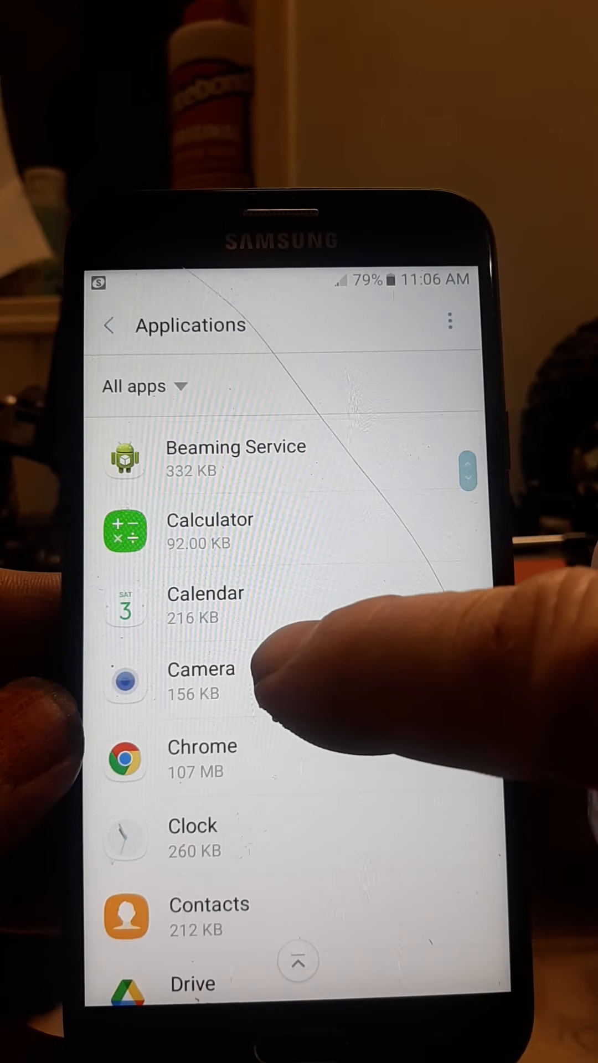
# Step: Deny the Camera app's Location permission and return to the Applications list
pyautogui.click(201, 682)
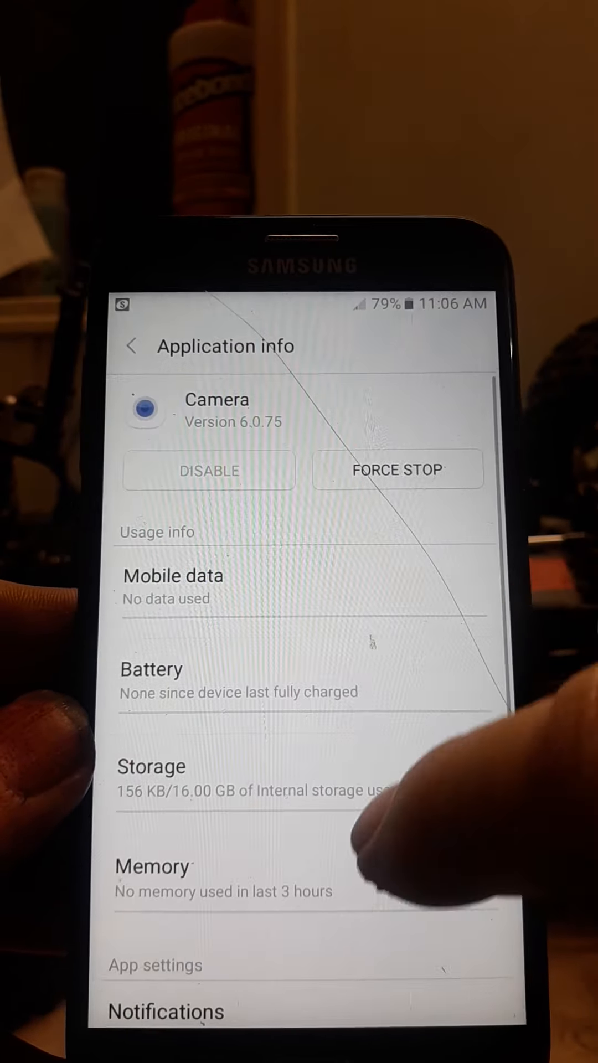
pyautogui.scroll(-3)
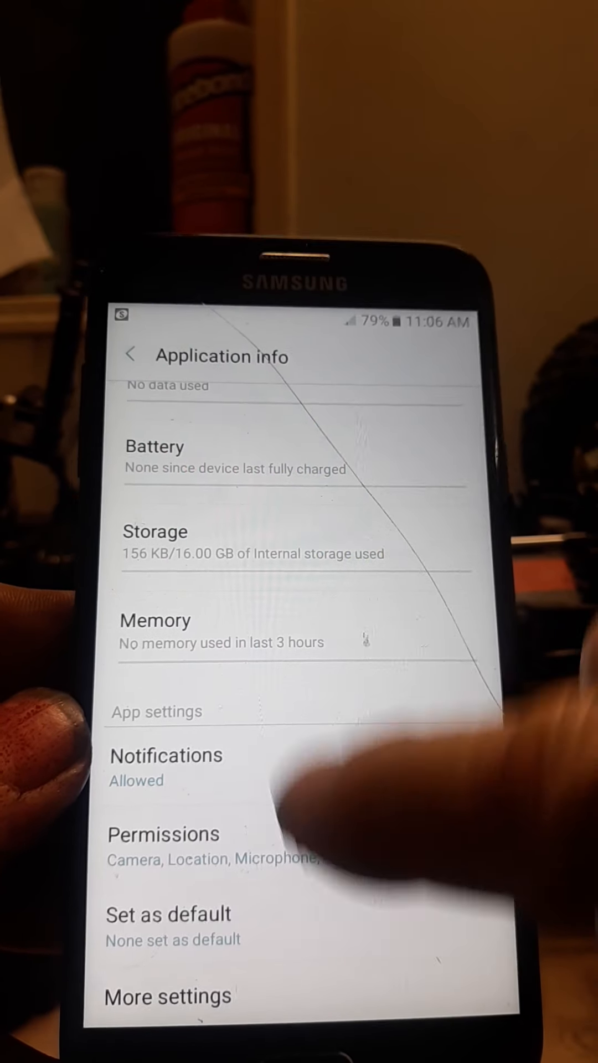
pyautogui.click(163, 834)
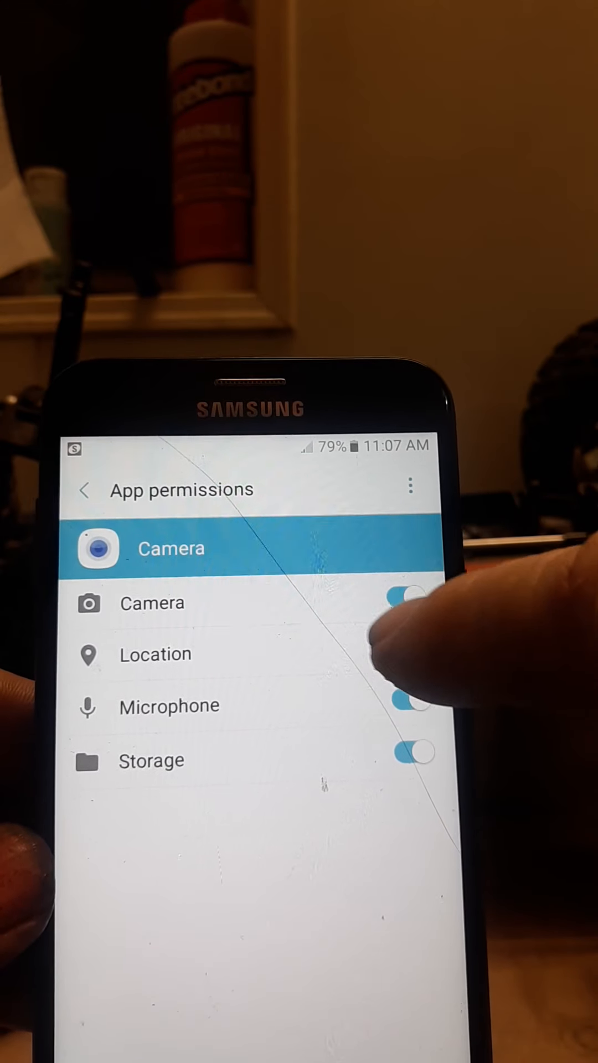
pyautogui.click(407, 602)
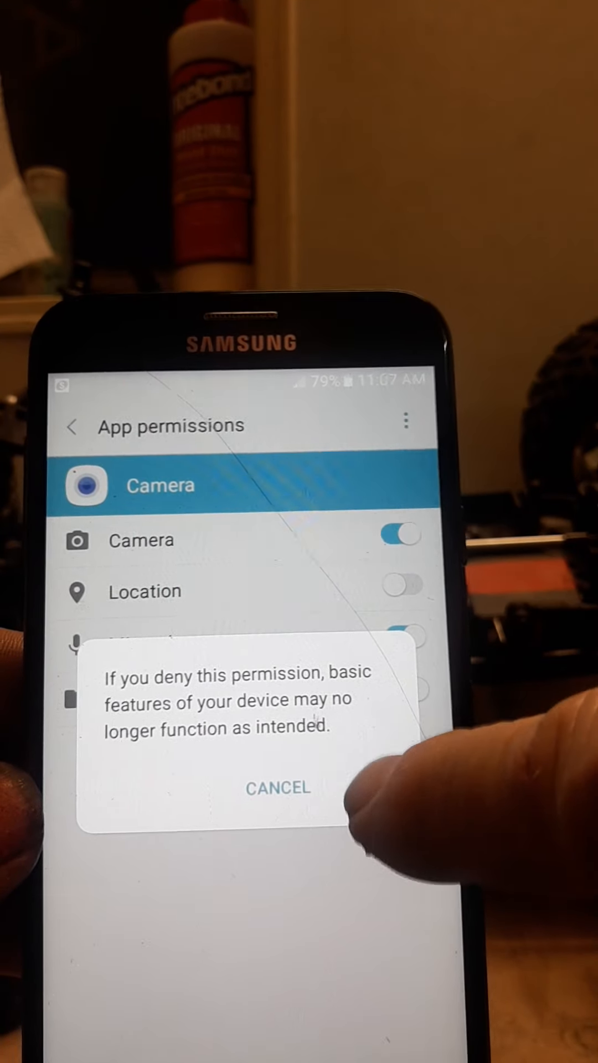
pyautogui.click(277, 787)
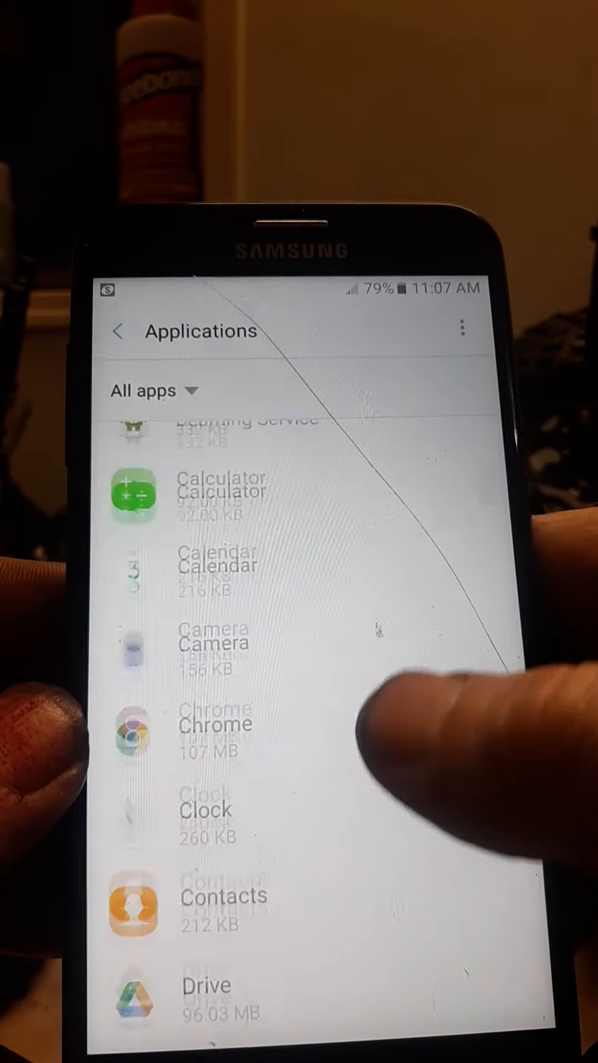
pyautogui.scroll(-3)
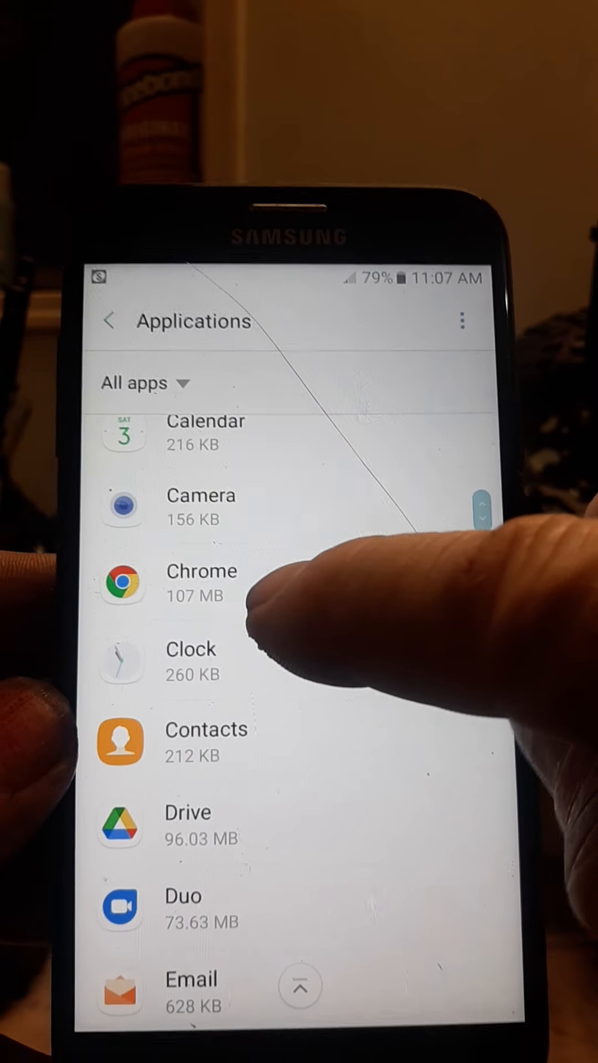
# Step: Turn off Chrome's Camera, Contacts, Location, Microphone and Storage permissions
pyautogui.click(202, 584)
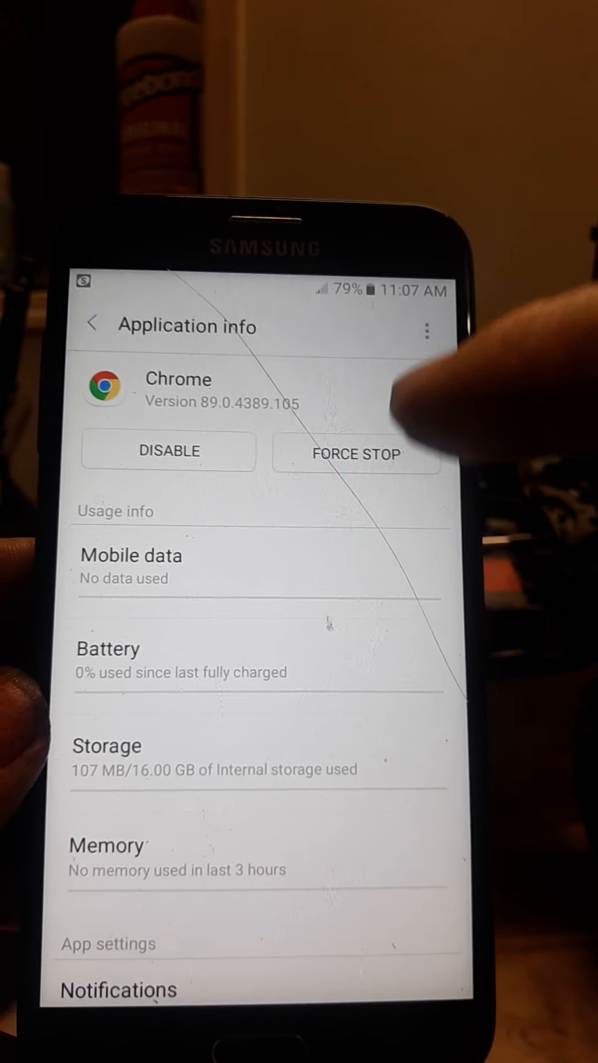
pyautogui.scroll(-3)
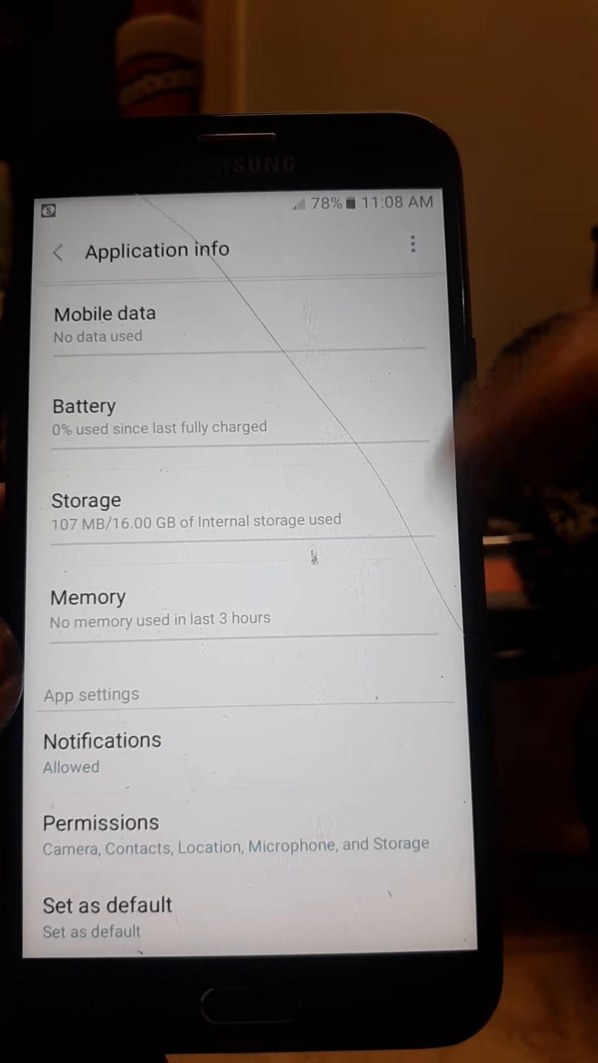
pyautogui.click(100, 822)
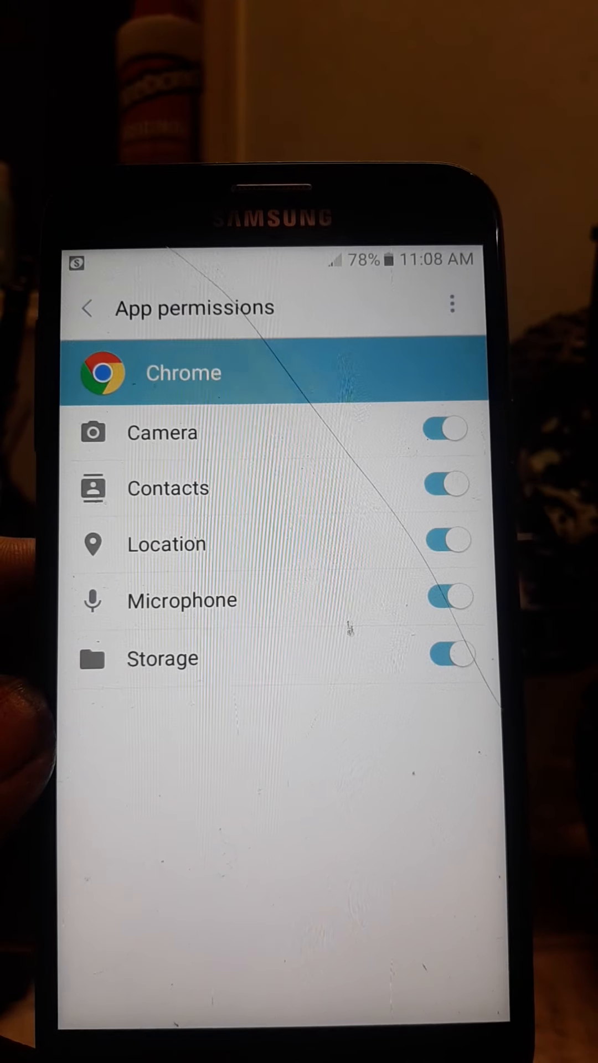
pyautogui.click(445, 441)
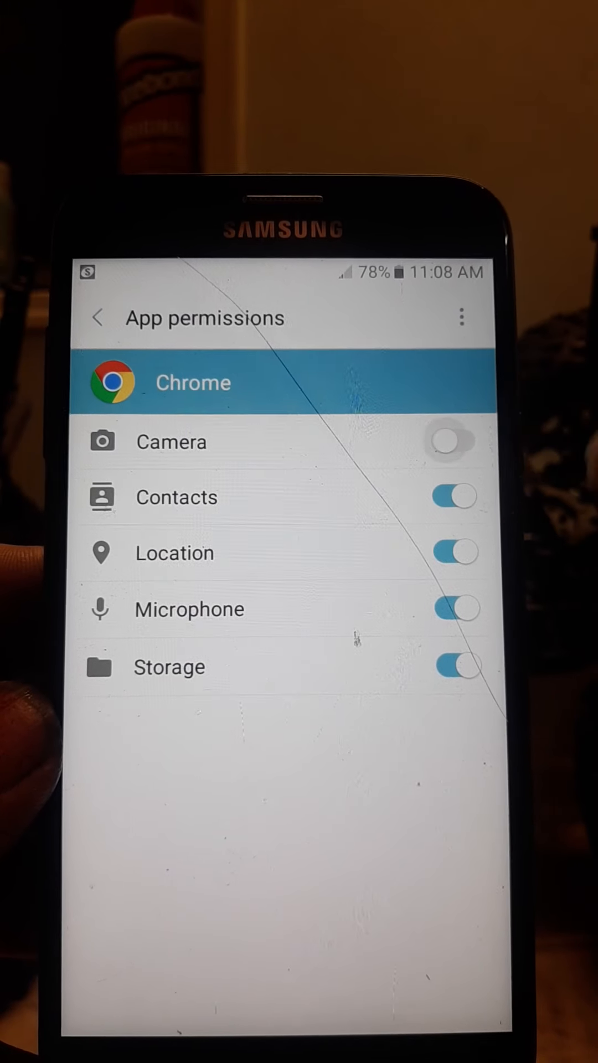
pyautogui.click(444, 487)
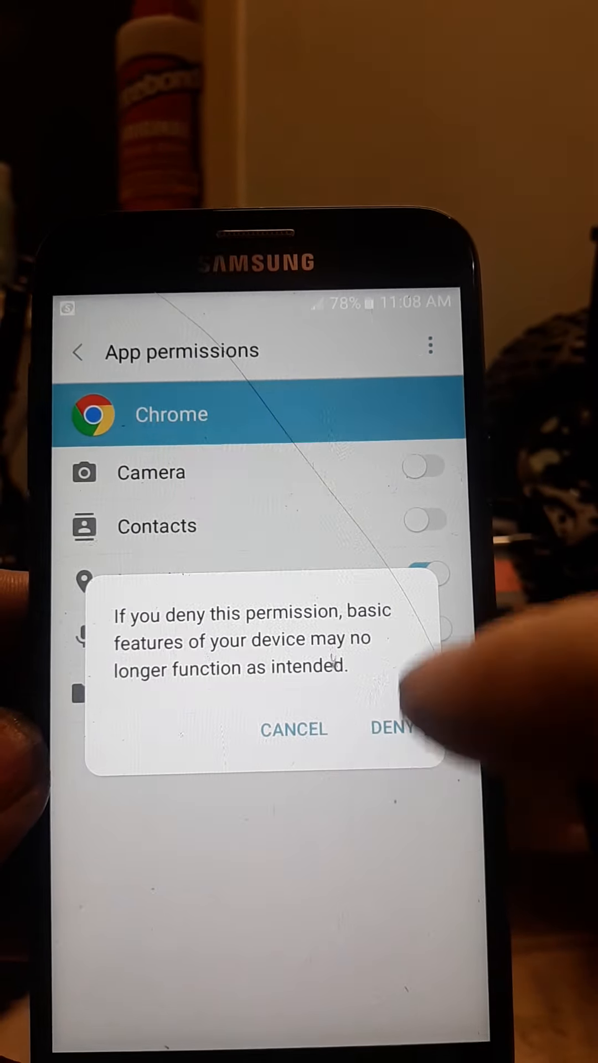
pyautogui.click(390, 730)
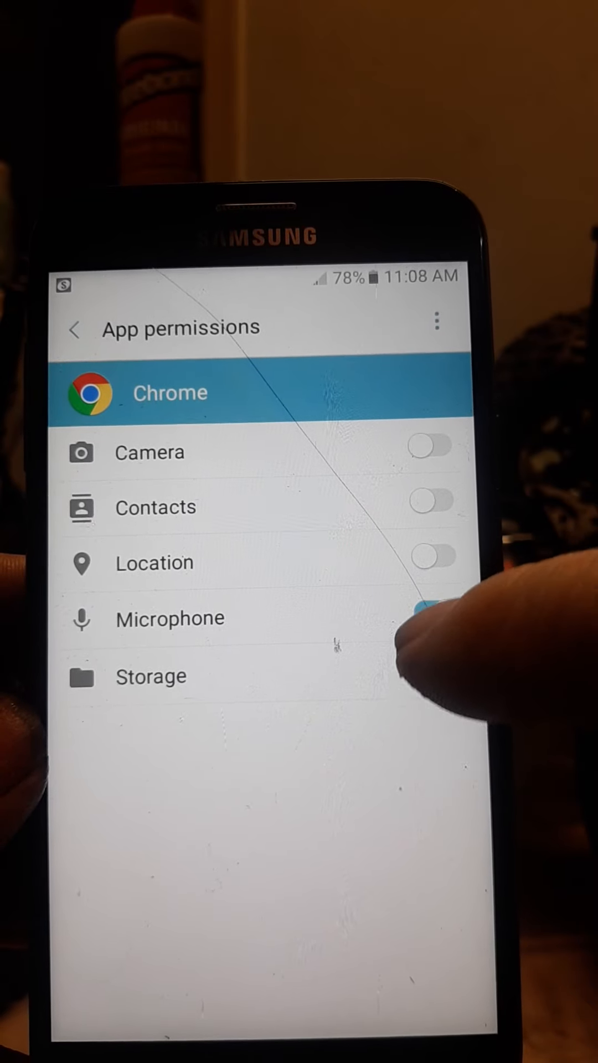
pyautogui.click(434, 671)
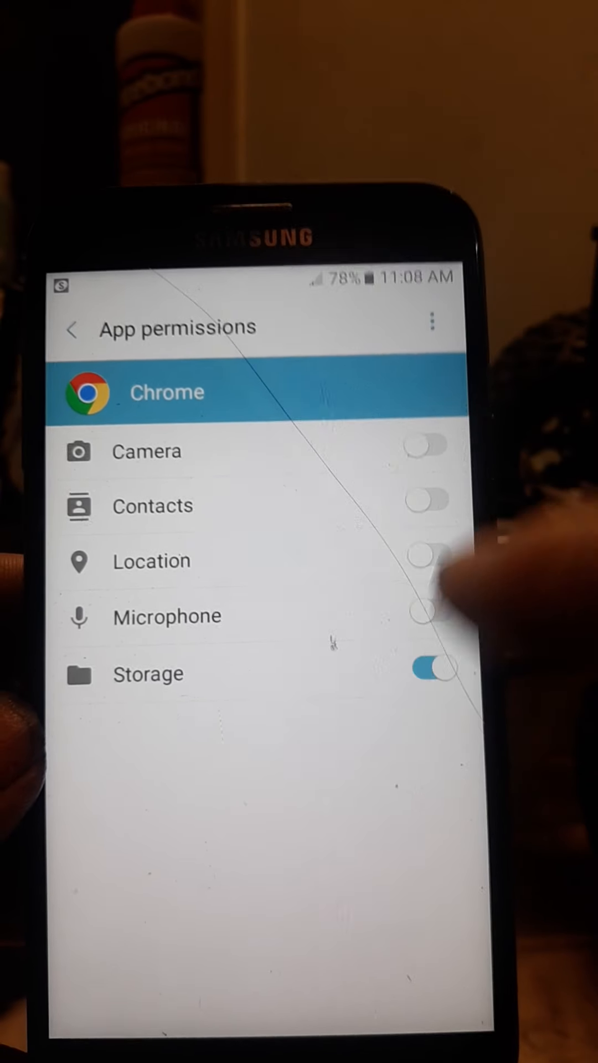
pyautogui.click(430, 667)
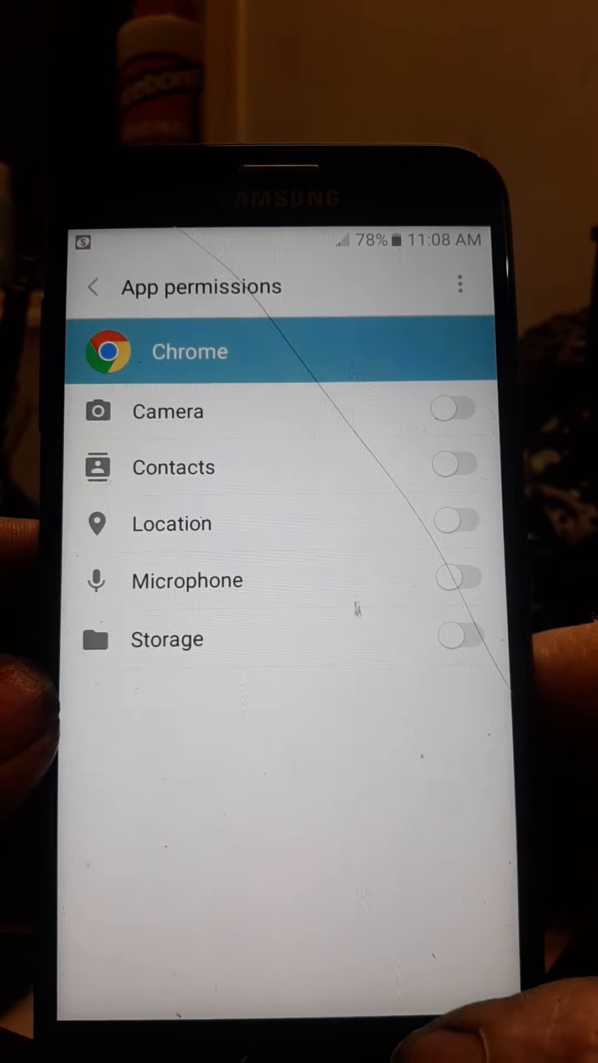
pyautogui.click(95, 287)
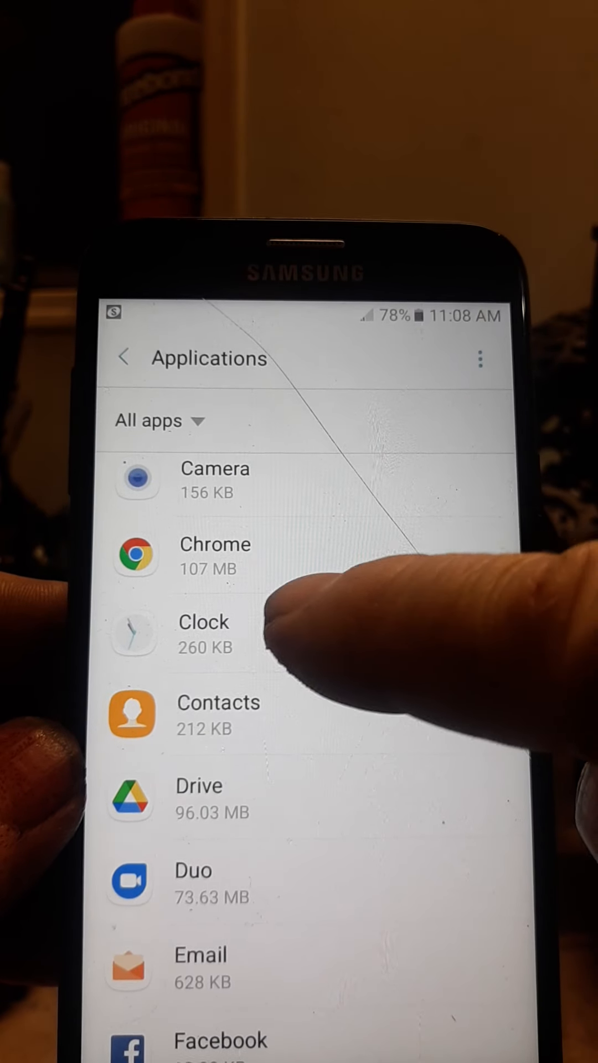
# Step: Review Clock's permissions and default-opening settings, leaving Calendar and Storage on
pyautogui.click(204, 630)
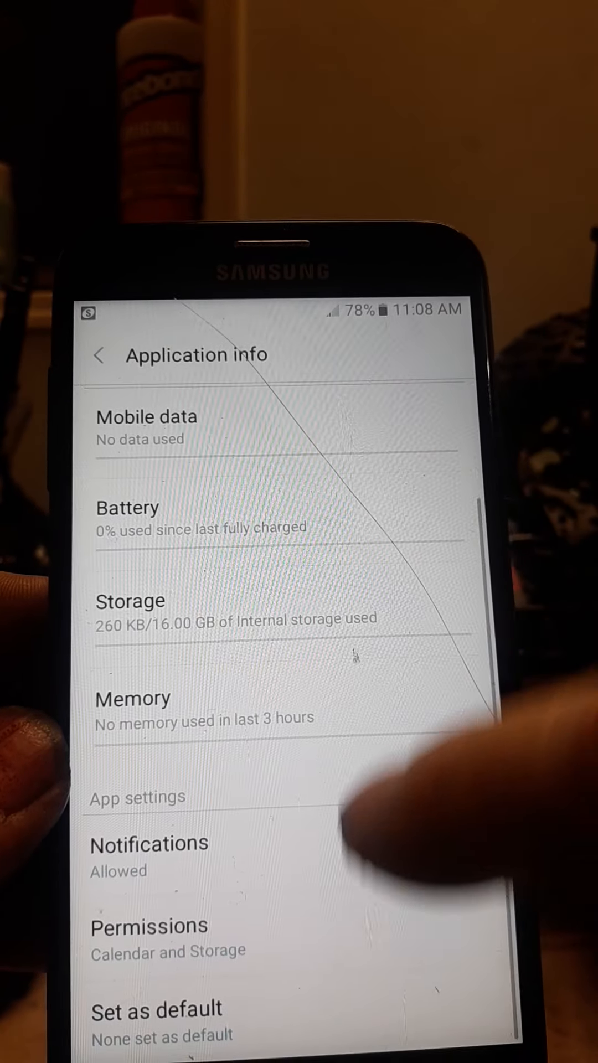
pyautogui.click(149, 939)
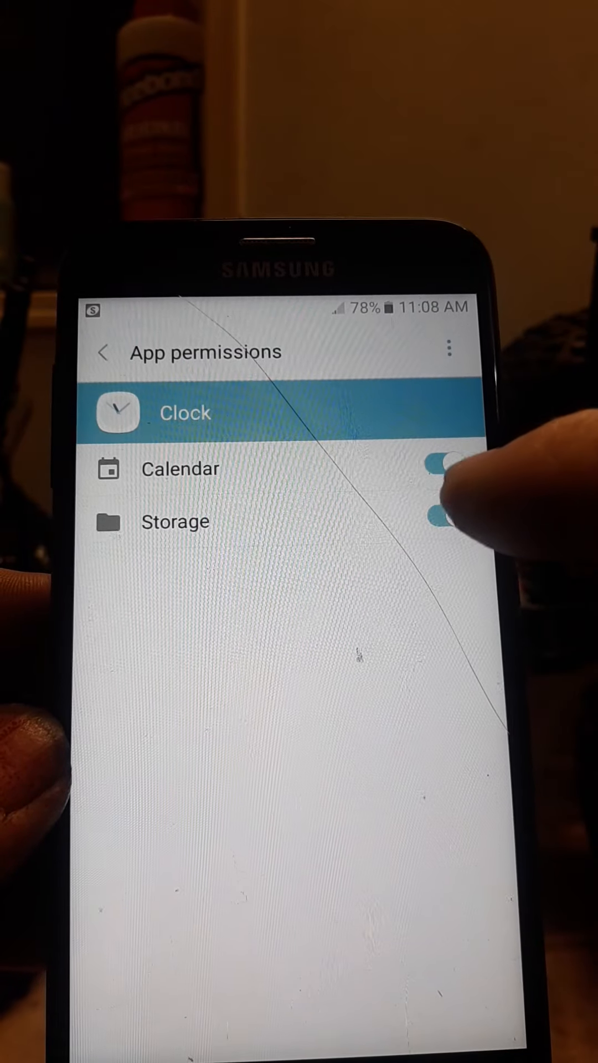
pyautogui.click(105, 351)
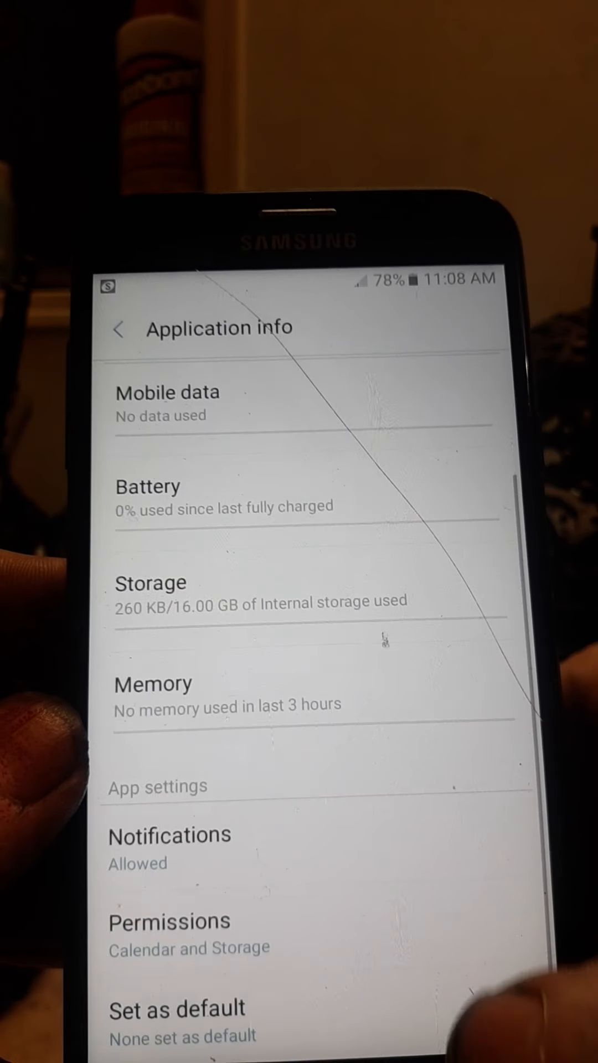
pyautogui.click(176, 1010)
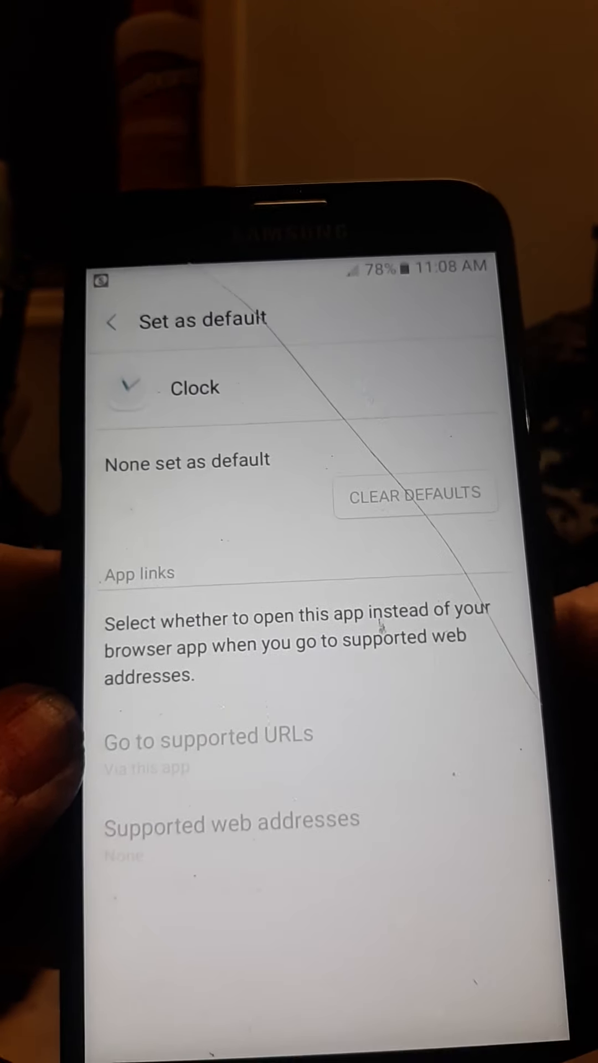
pyautogui.click(126, 323)
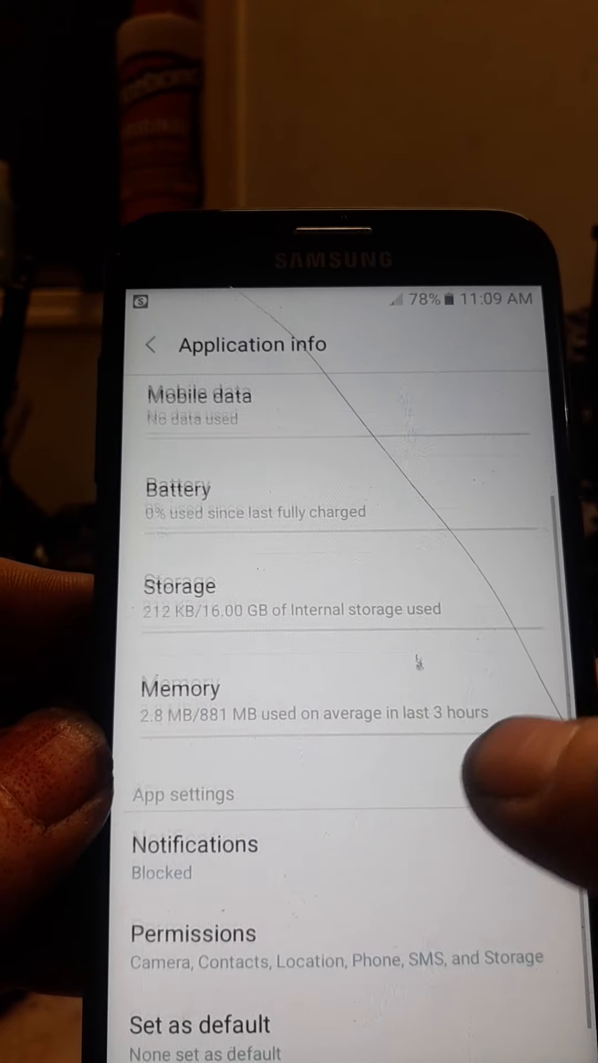
# Step: Turn off all Contacts app permissions, denying Camera despite the warning
pyautogui.click(194, 933)
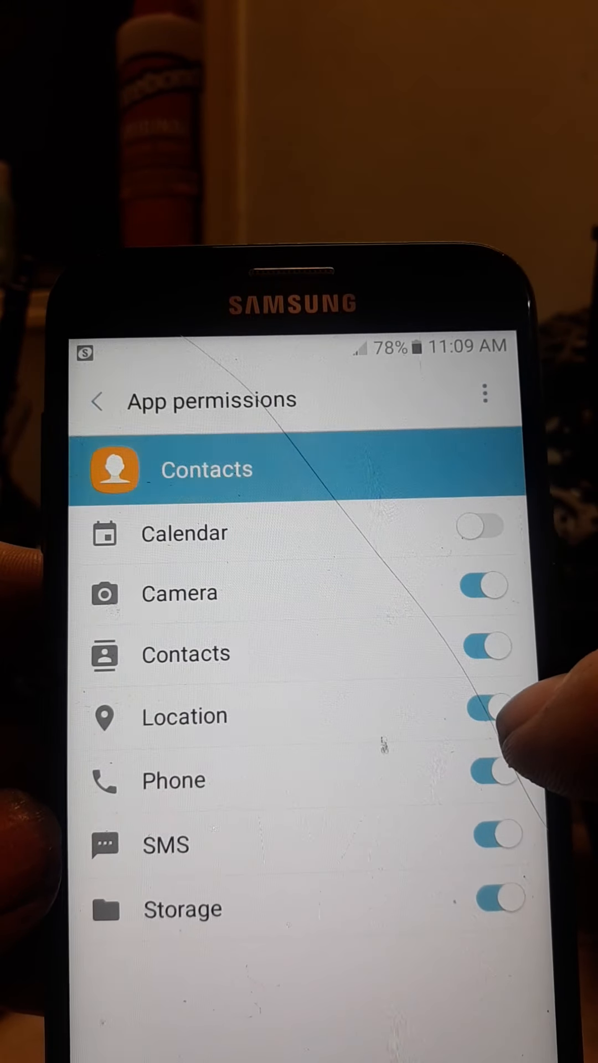
pyautogui.click(485, 716)
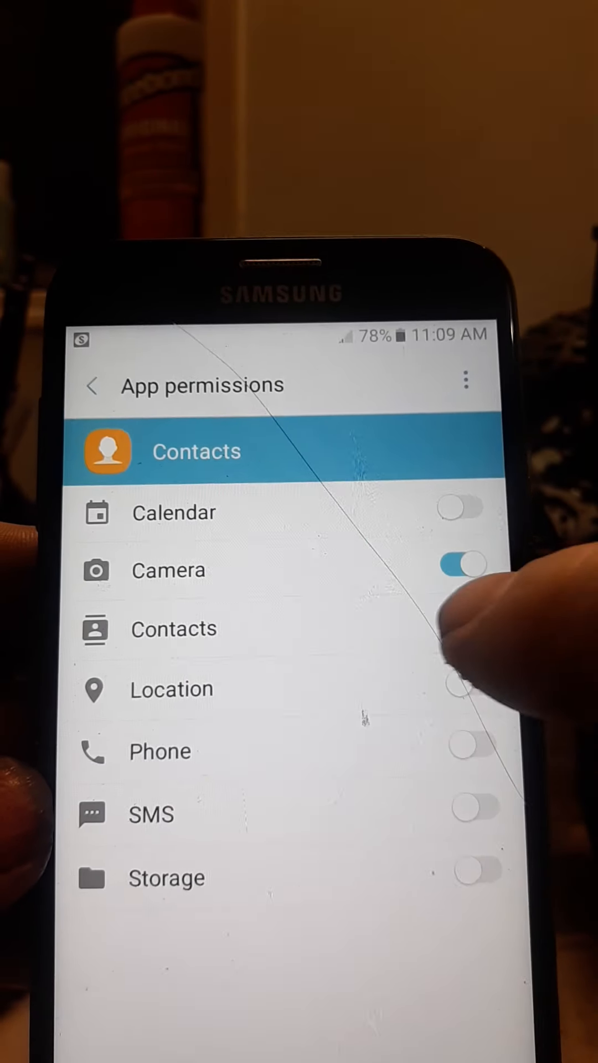
pyautogui.click(461, 567)
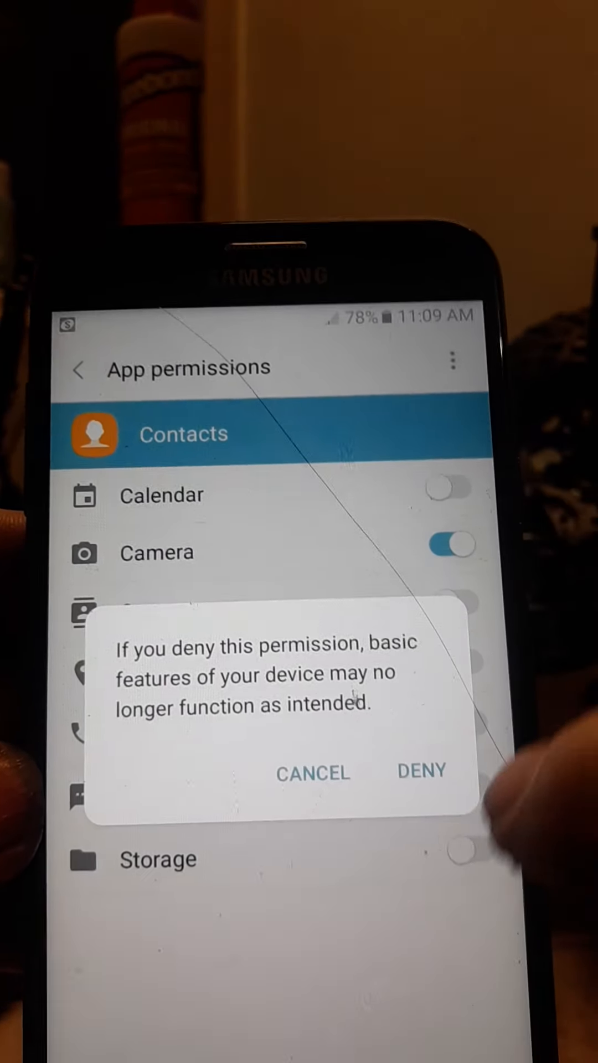
pyautogui.click(422, 771)
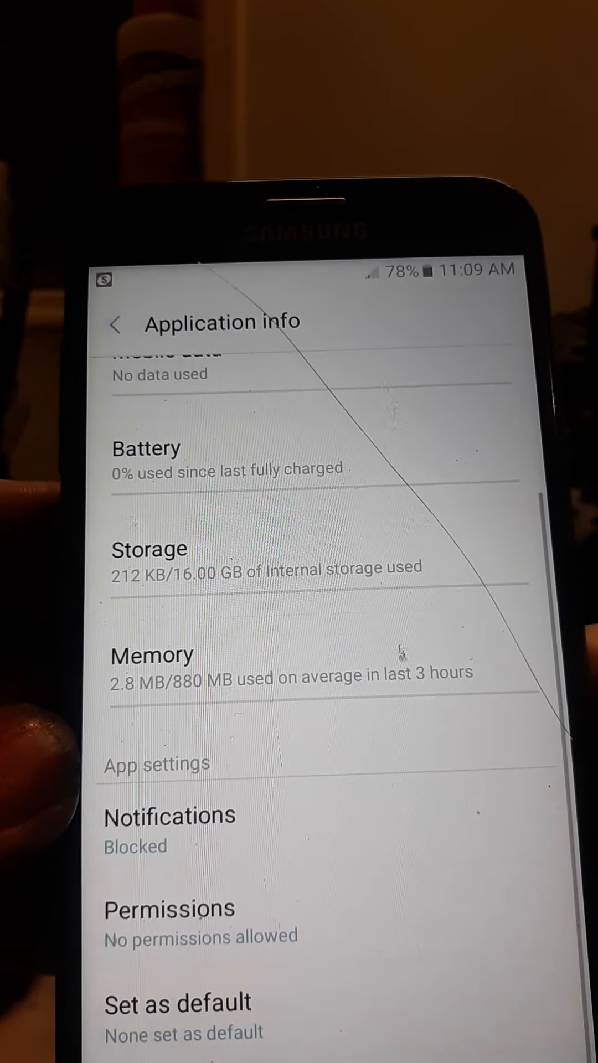
pyautogui.click(115, 325)
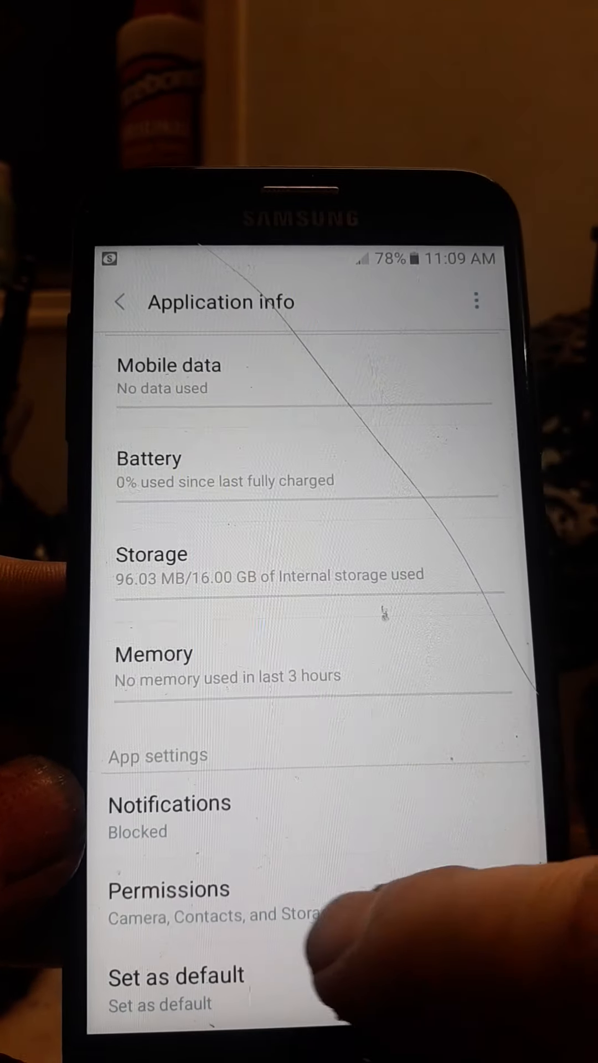
# Step: Confirm Facebook's permissions page shows 'No permissions' and return to the app list
pyautogui.click(169, 889)
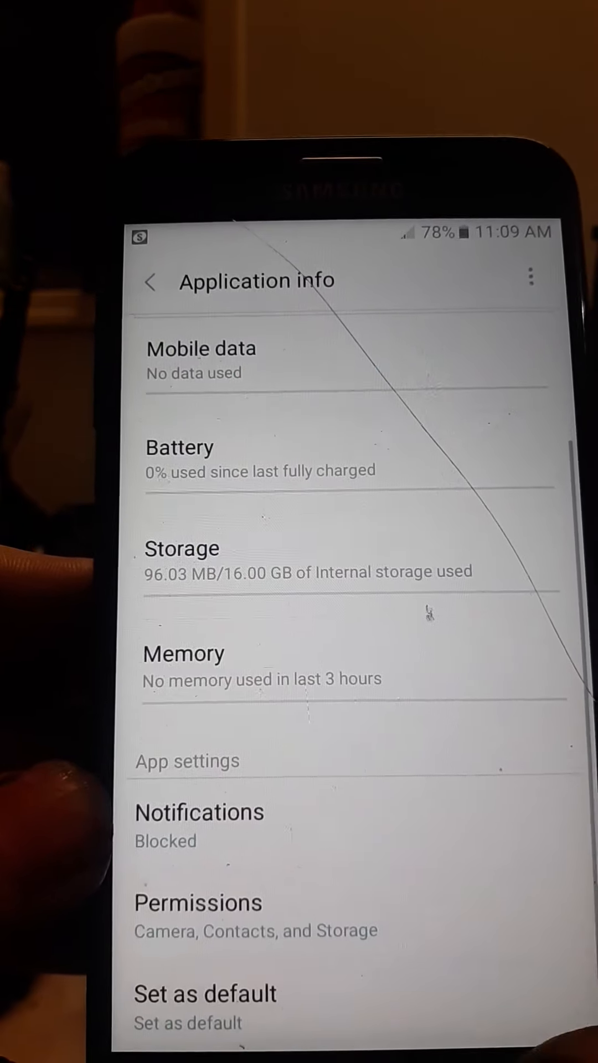
pyautogui.click(149, 281)
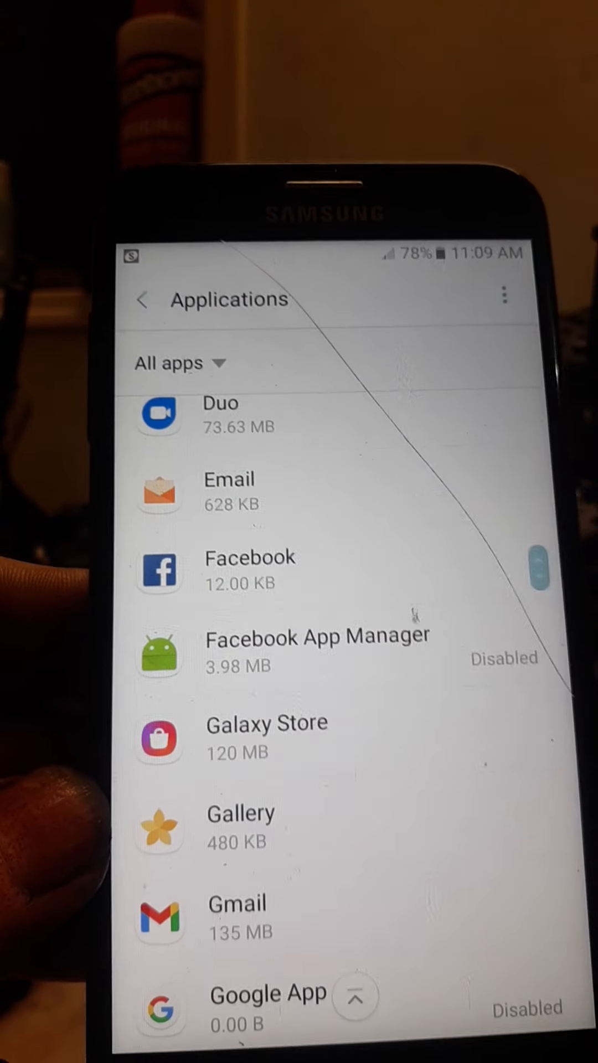
pyautogui.click(249, 570)
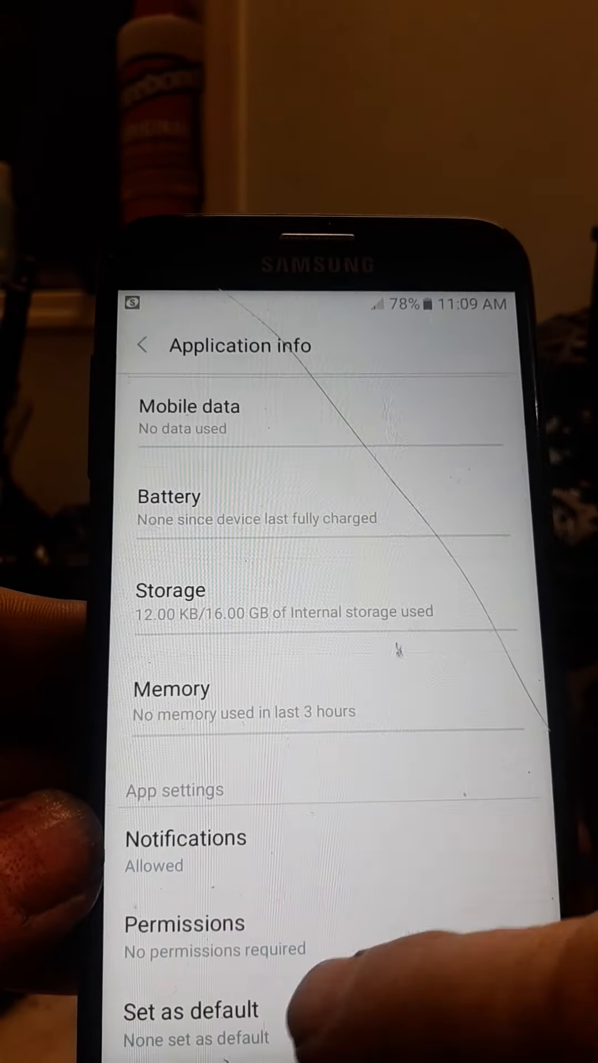
pyautogui.click(185, 923)
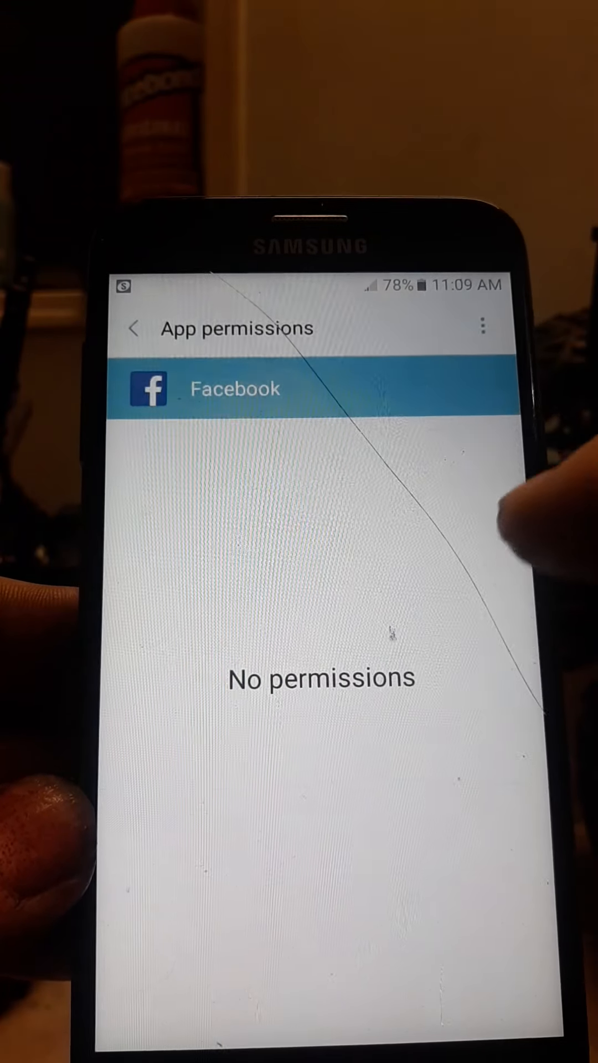
pyautogui.click(142, 328)
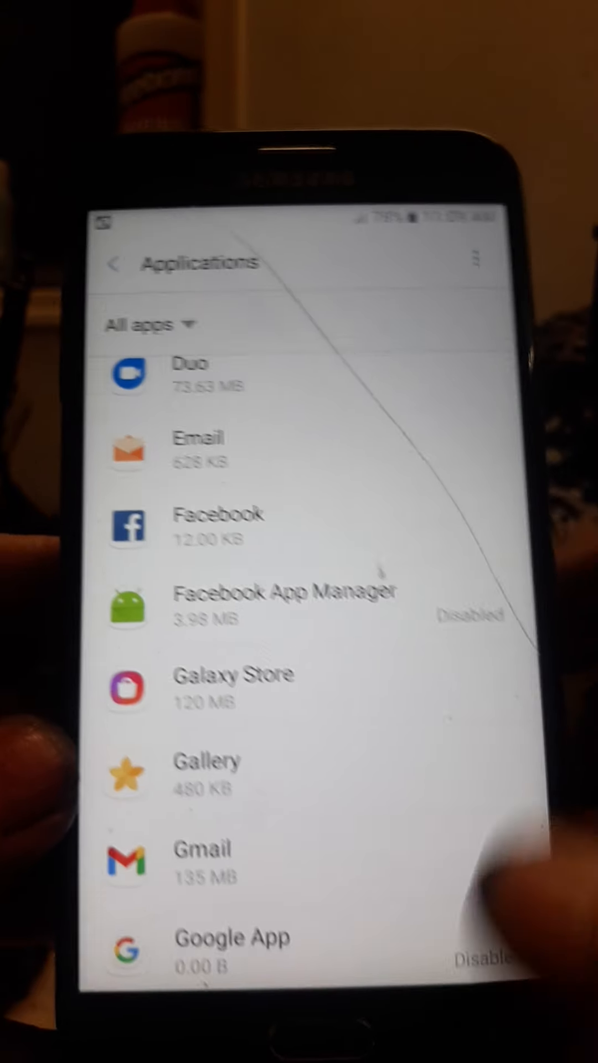
# Step: Review Gallery's Contacts, Location, Phone, SMS and Storage permissions
pyautogui.scroll(-3)
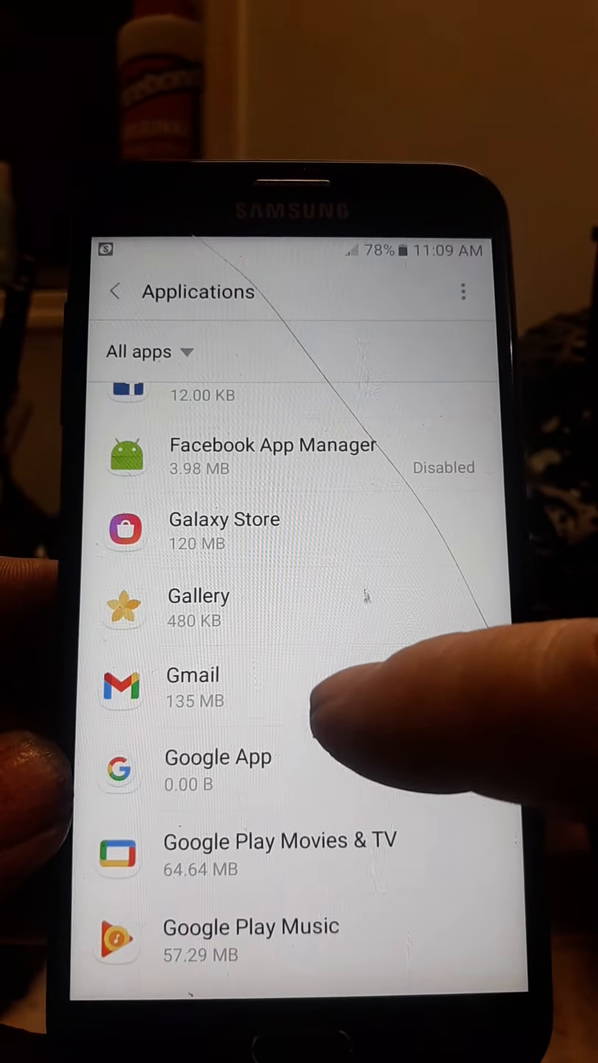
pyautogui.click(198, 606)
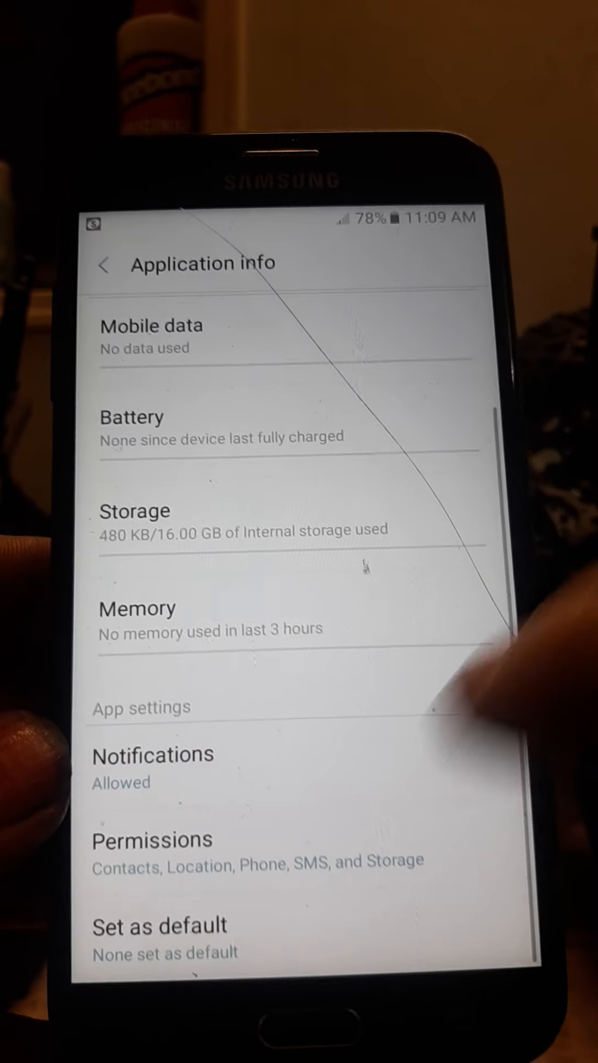
pyautogui.click(152, 840)
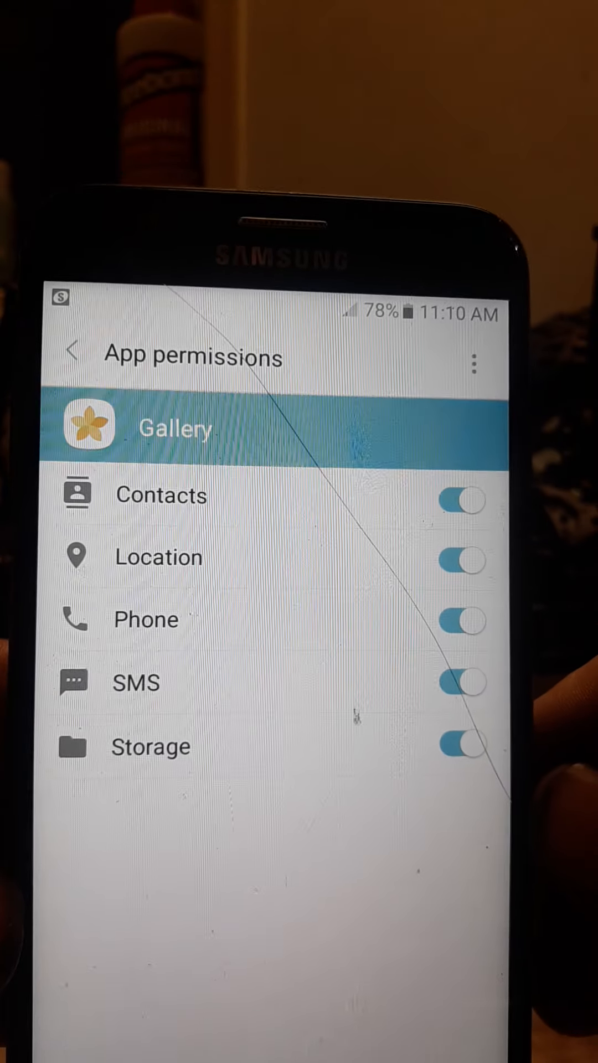
pyautogui.click(463, 556)
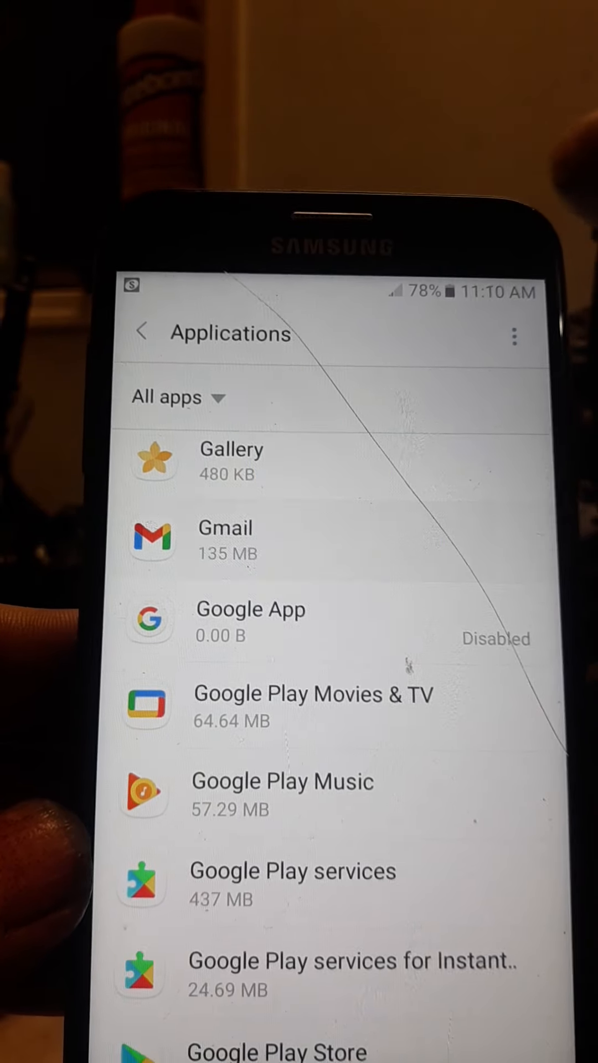
# Step: Turn off Gmail's Calendar, Camera, Microphone and Phone permissions
pyautogui.click(226, 539)
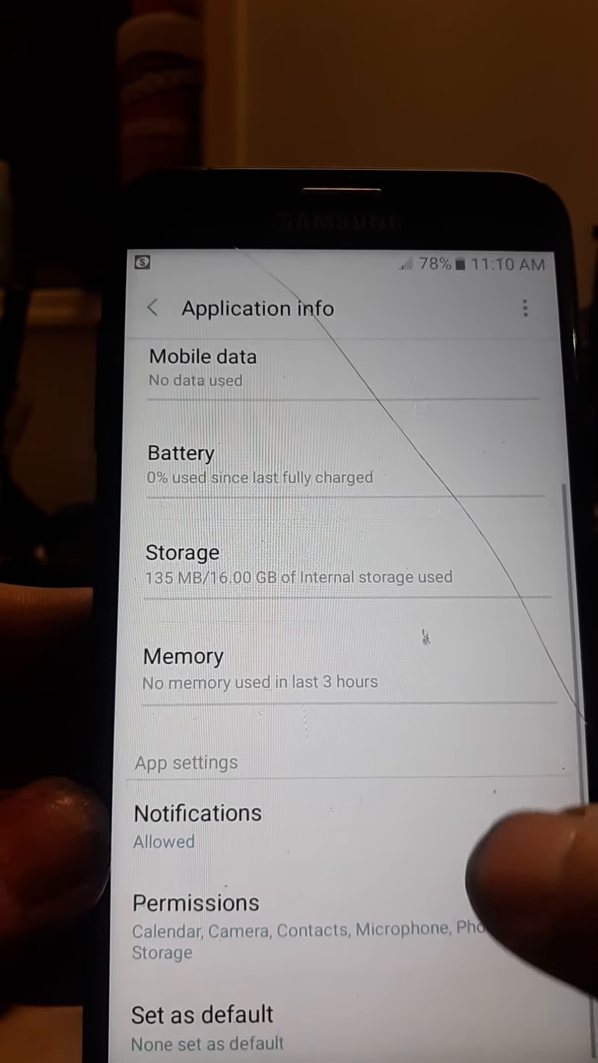
pyautogui.click(196, 903)
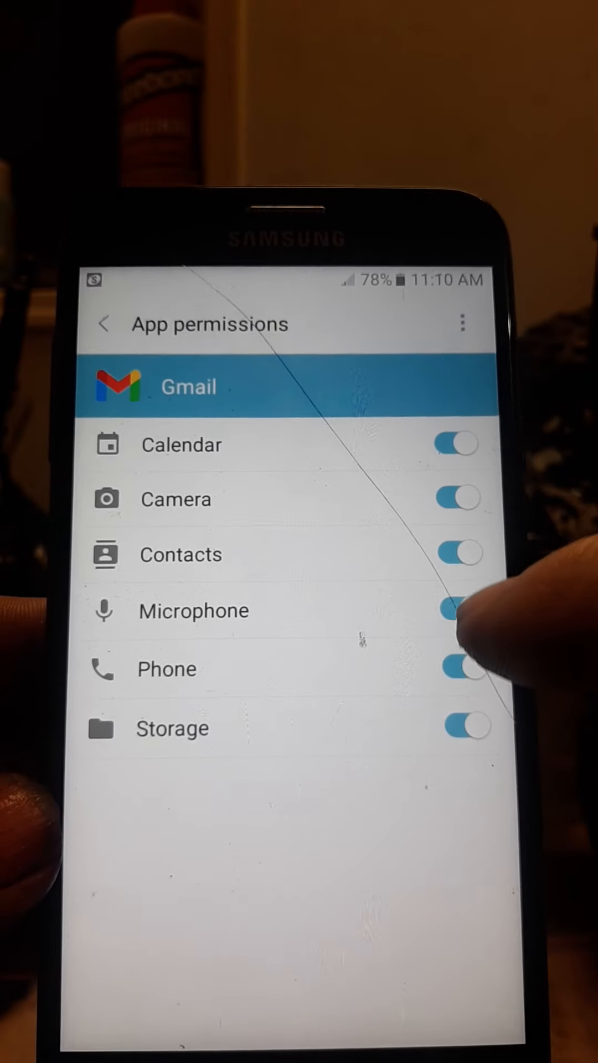
pyautogui.click(459, 611)
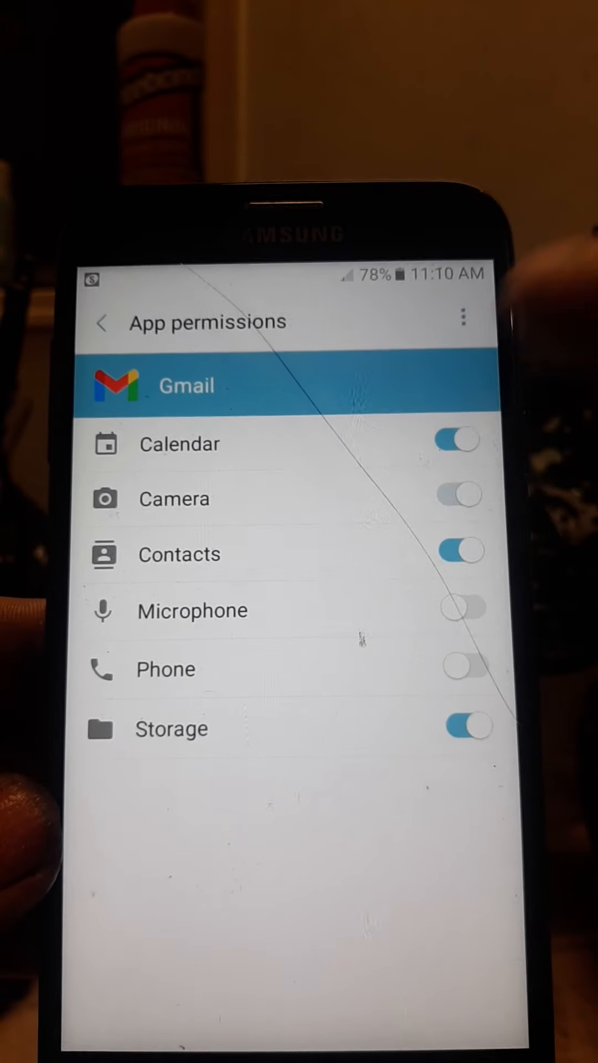
pyautogui.click(456, 439)
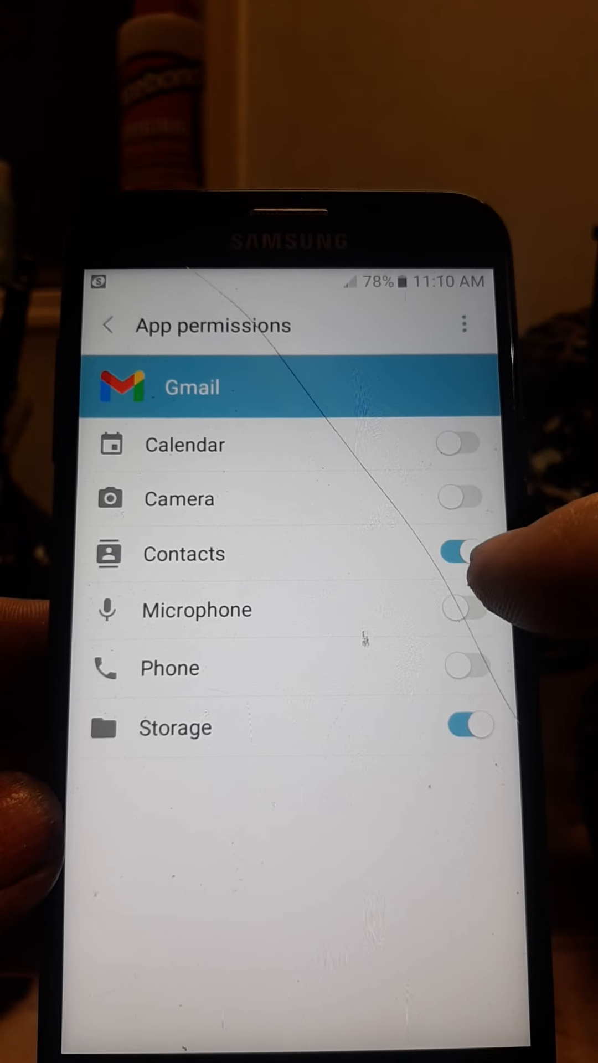
pyautogui.click(108, 325)
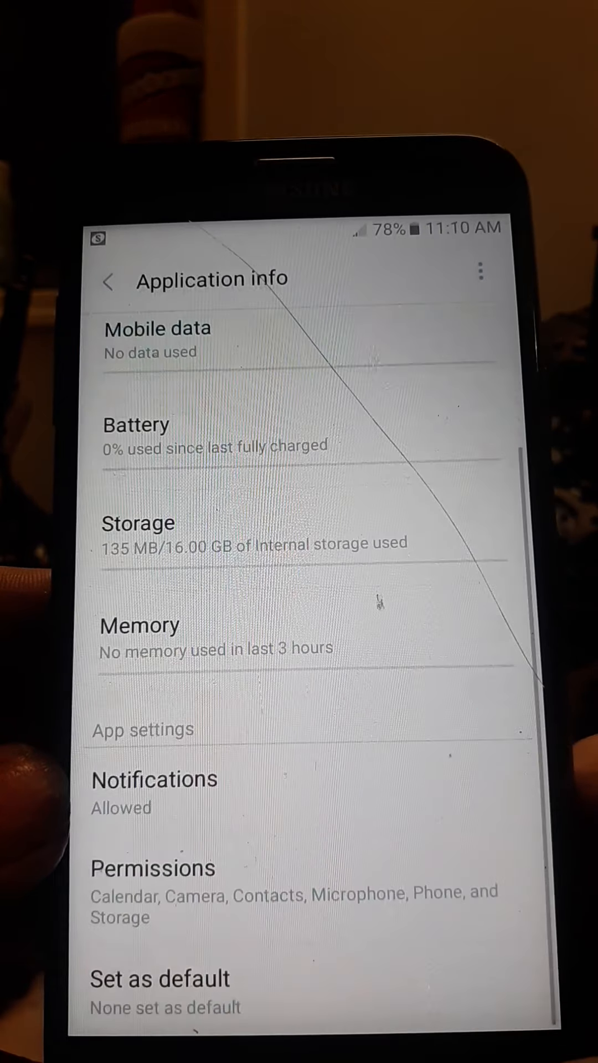
# Step: Deny Google Play services' permissions through both warnings and return to Applications
pyautogui.click(159, 978)
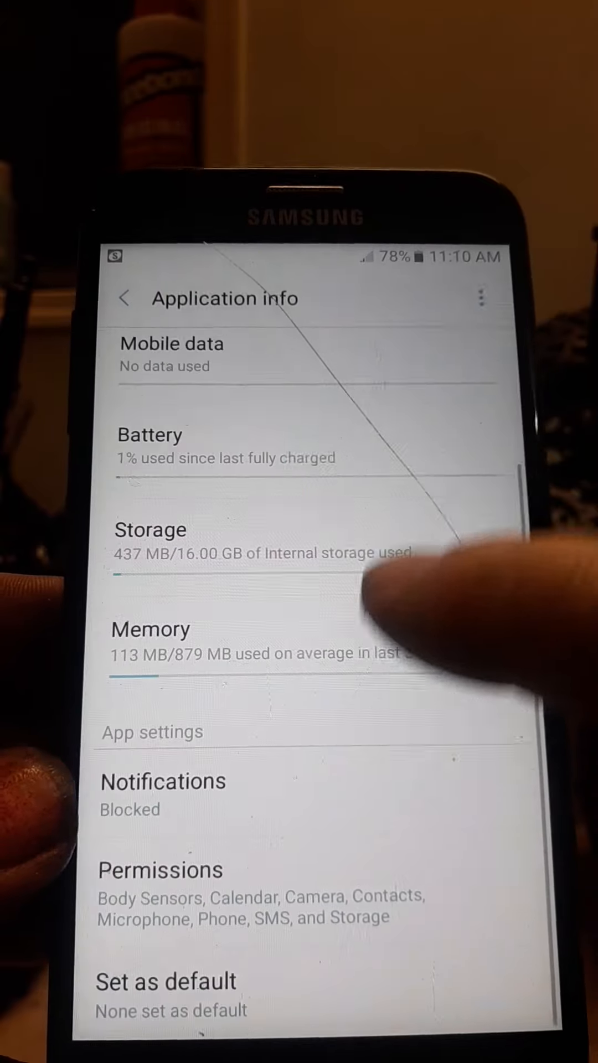
pyautogui.click(160, 870)
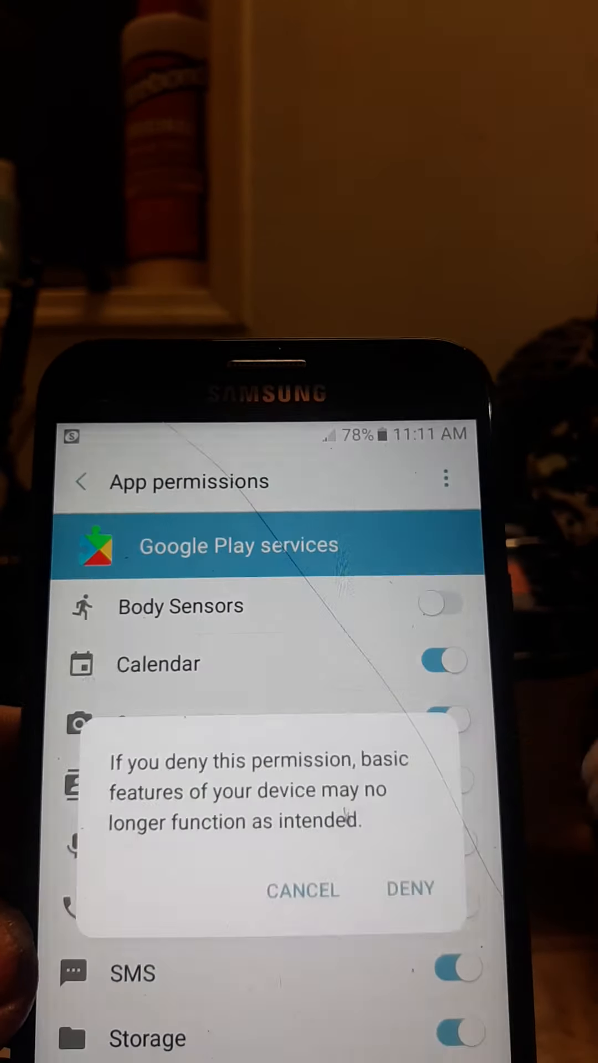
pyautogui.click(302, 889)
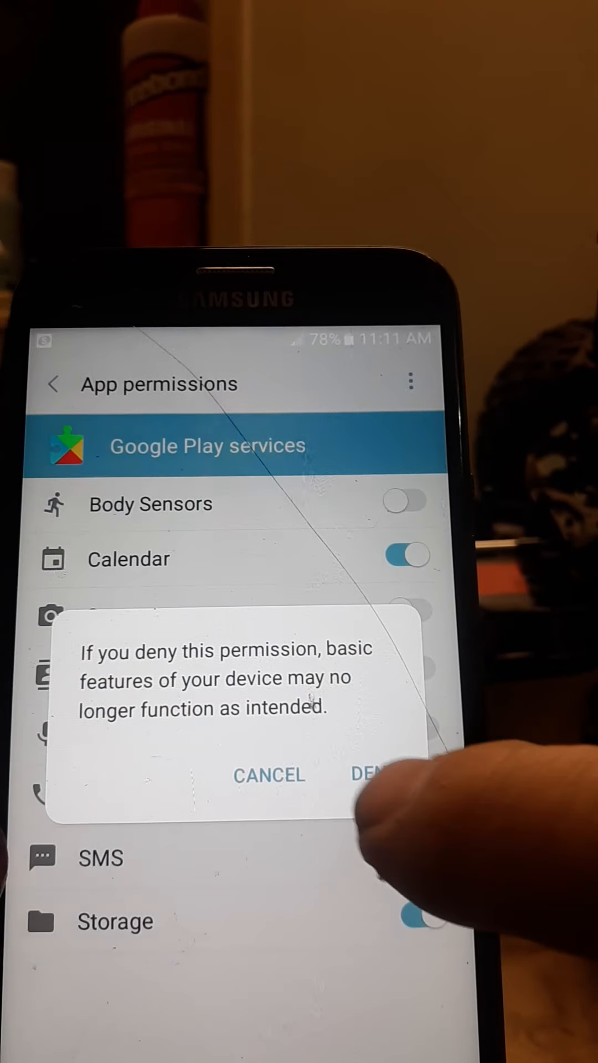
pyautogui.click(371, 775)
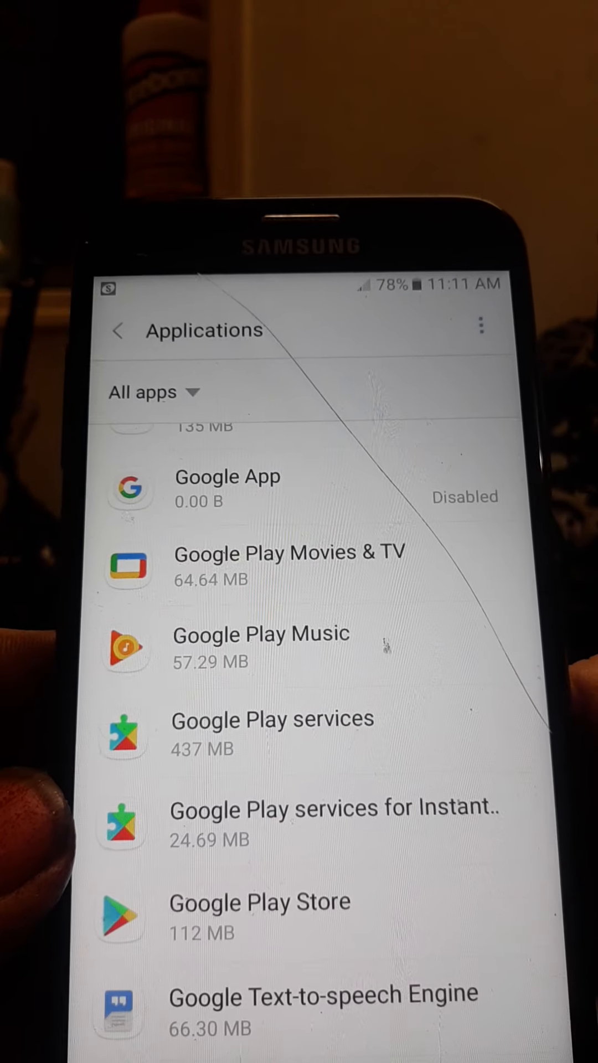
# Step: Turn off Camera, Location, Microphone and Phone for Google Play services for Instant Apps
pyautogui.scroll(-3)
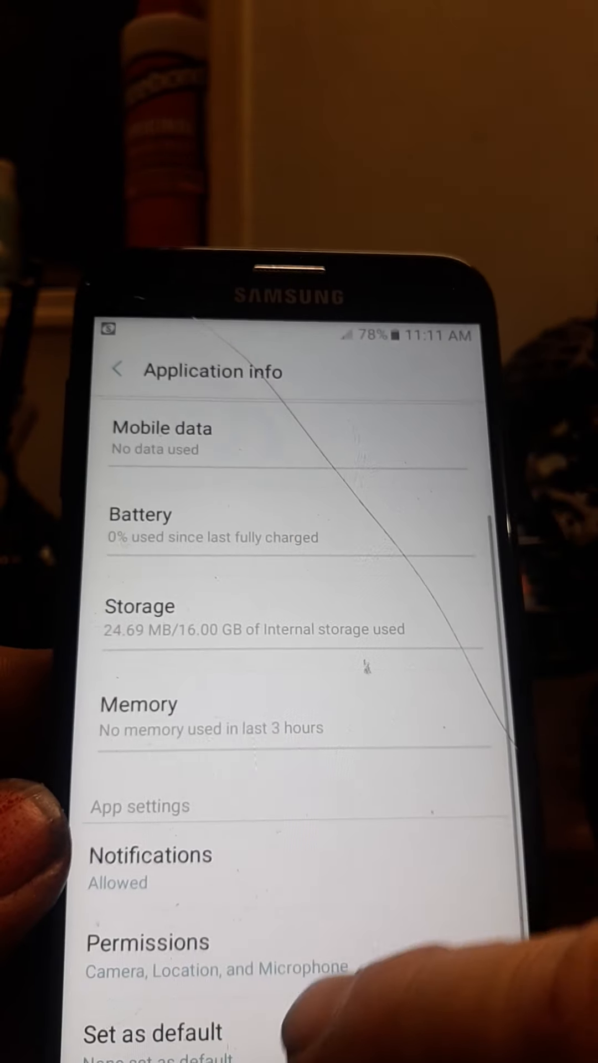
pyautogui.click(148, 942)
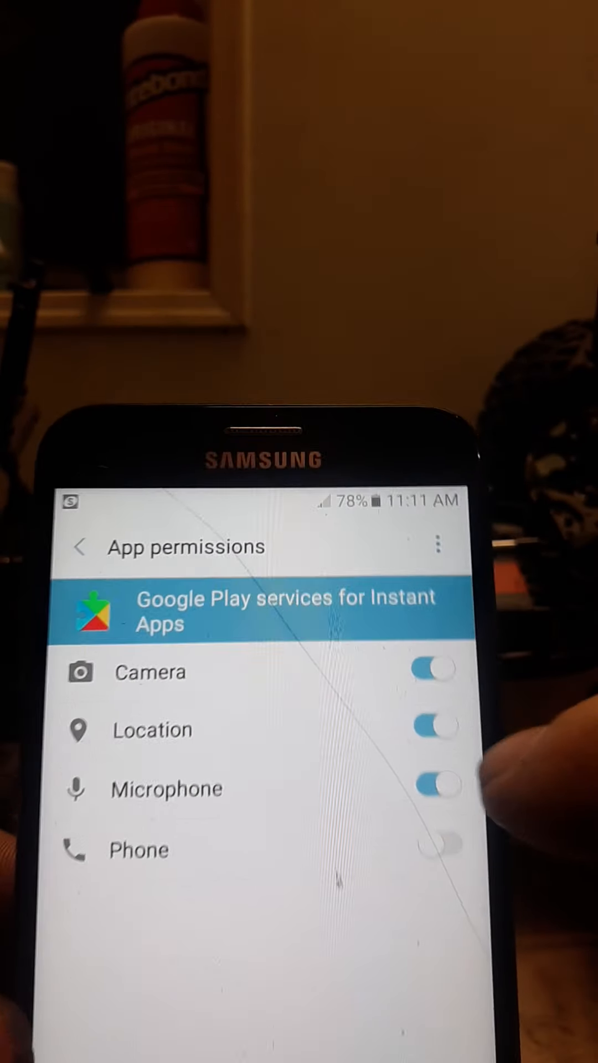
pyautogui.click(427, 730)
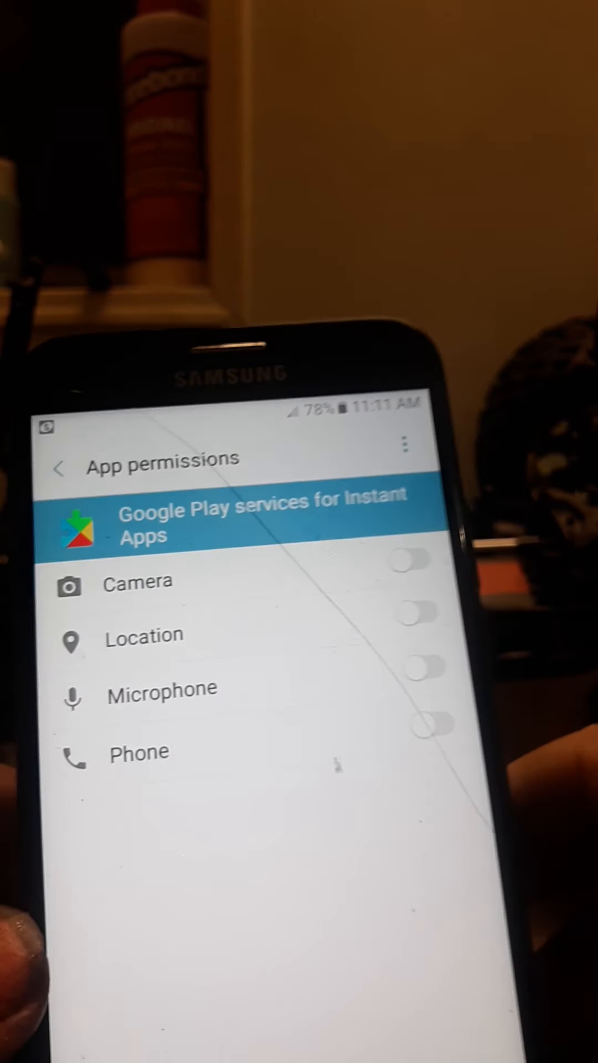
# Step: Turn off Location access in Maps' permissions
pyautogui.click(60, 469)
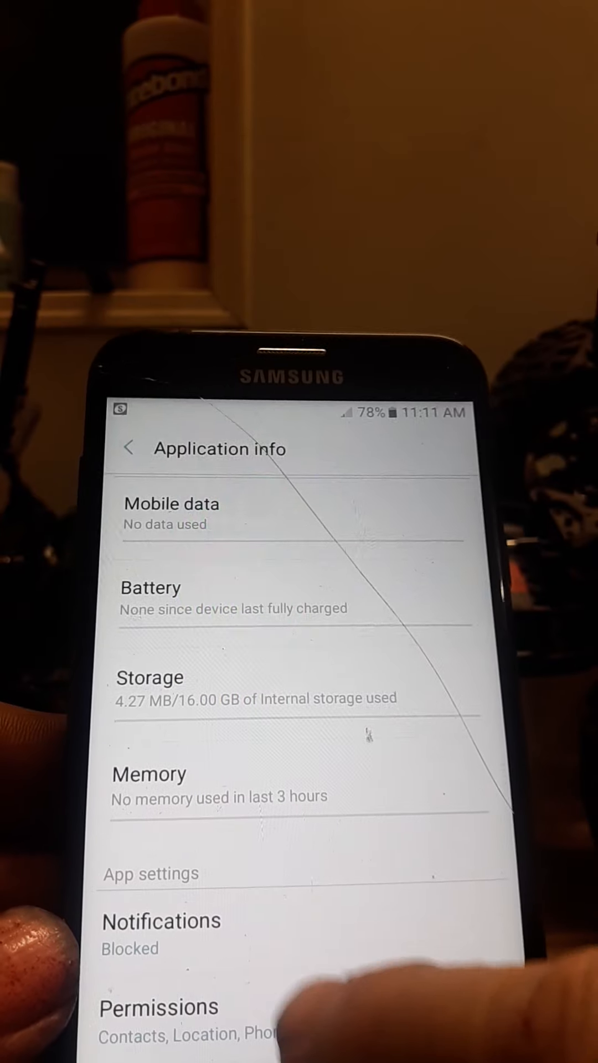
pyautogui.click(159, 1008)
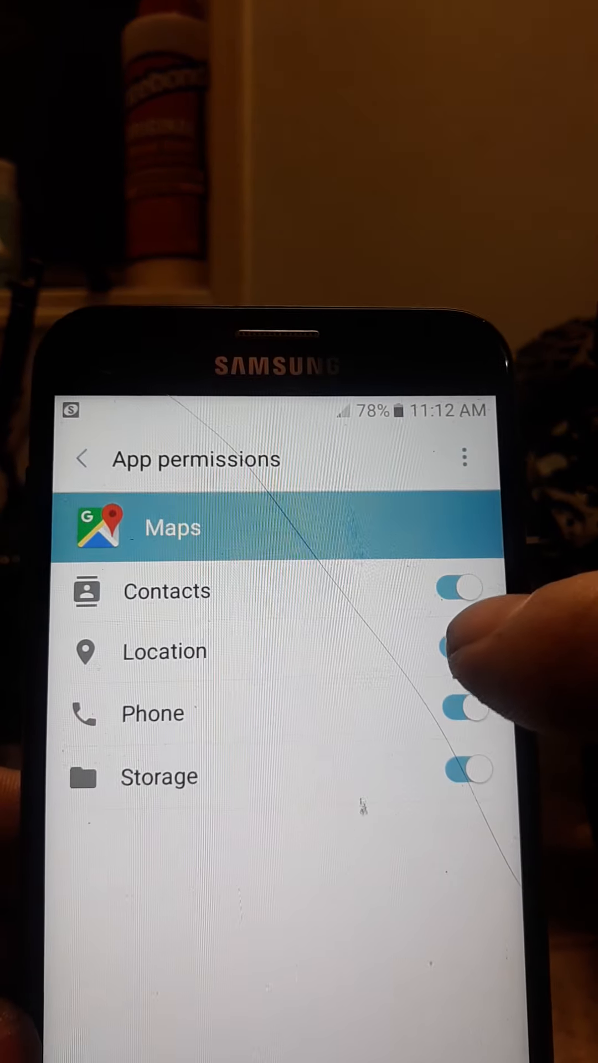
pyautogui.click(462, 651)
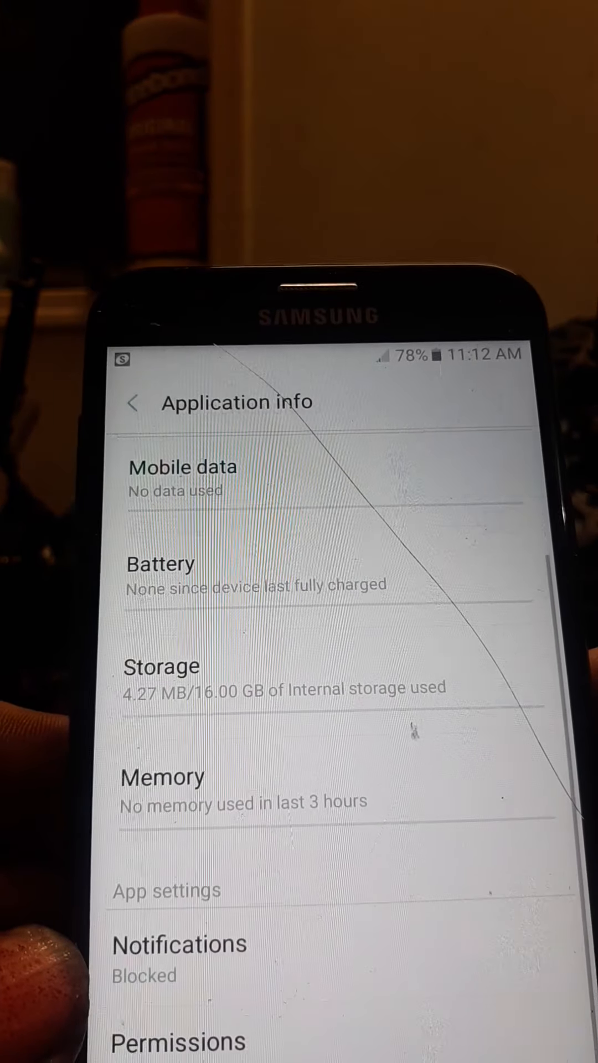
# Step: Back out of the app list to the main Settings menu
pyautogui.click(133, 402)
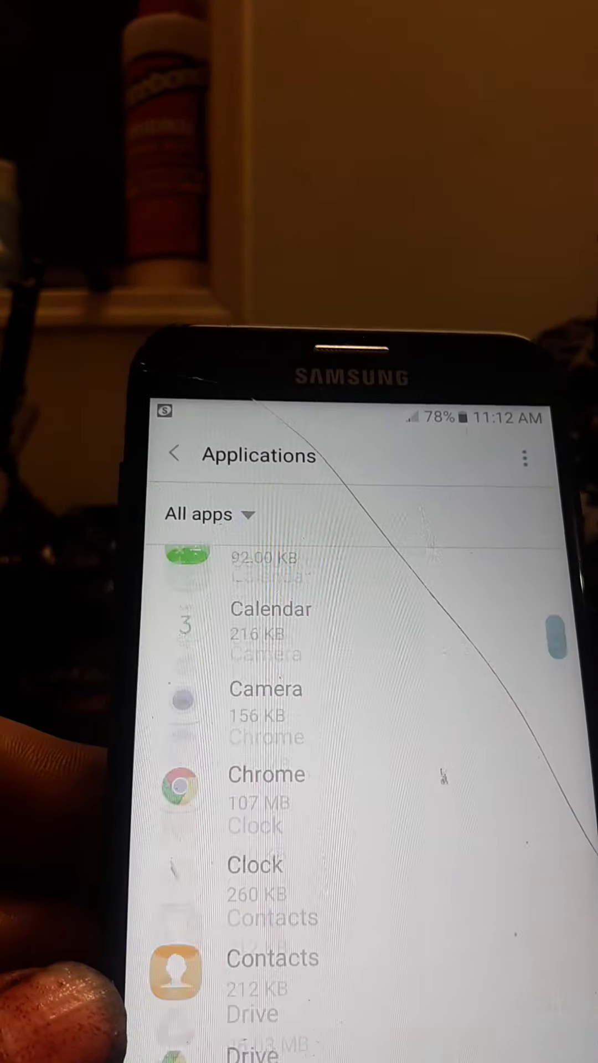
pyautogui.scroll(-3)
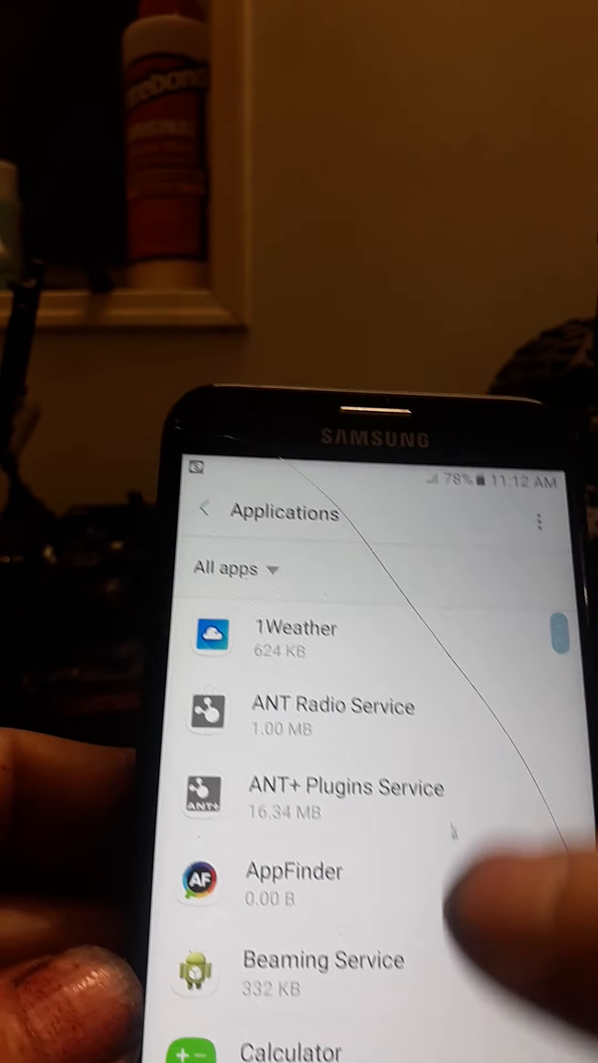
pyautogui.click(204, 510)
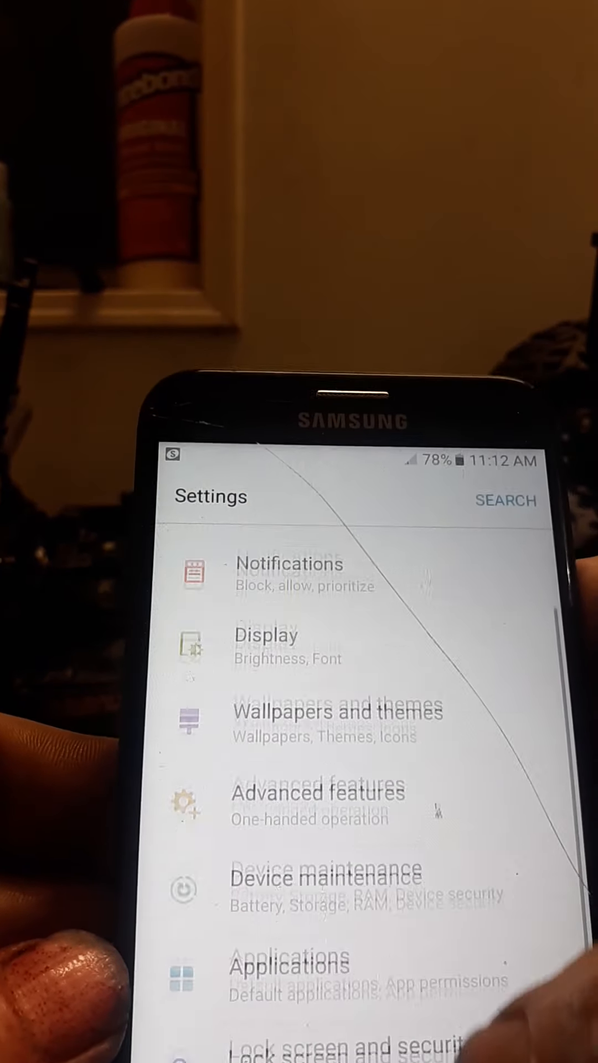
pyautogui.scroll(-3)
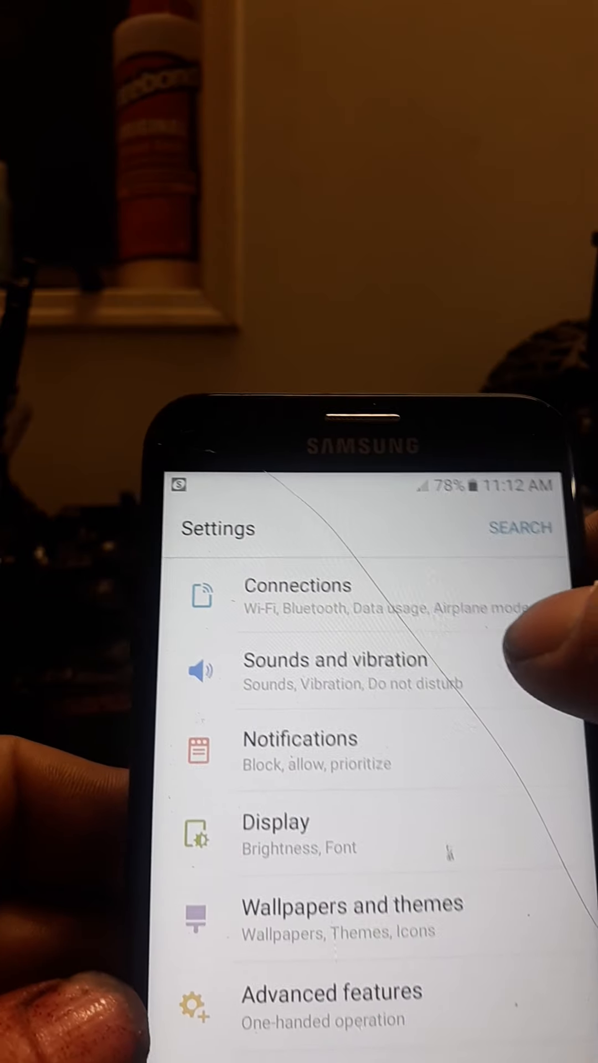
# Step: View the Wi-Fi toggle under Connections, then scroll the main Settings list
pyautogui.click(296, 597)
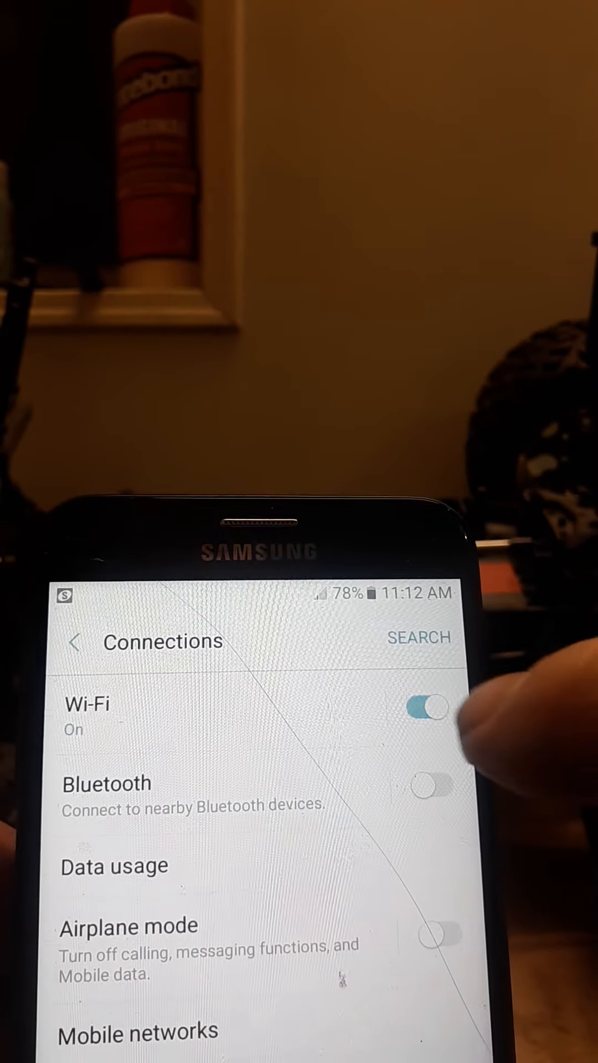
pyautogui.click(427, 708)
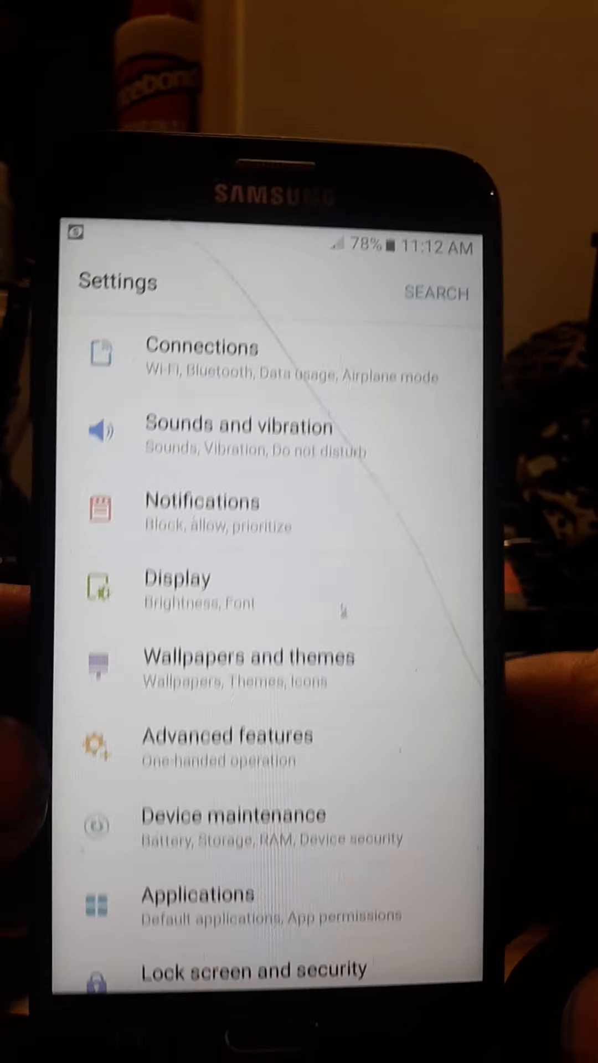
pyautogui.scroll(-3)
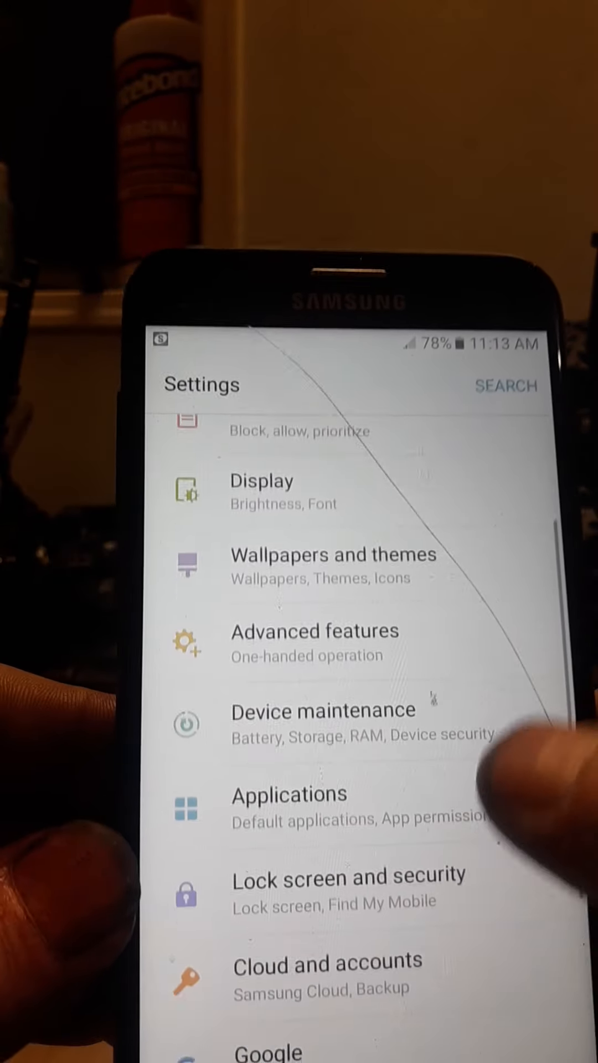
pyautogui.scroll(-3)
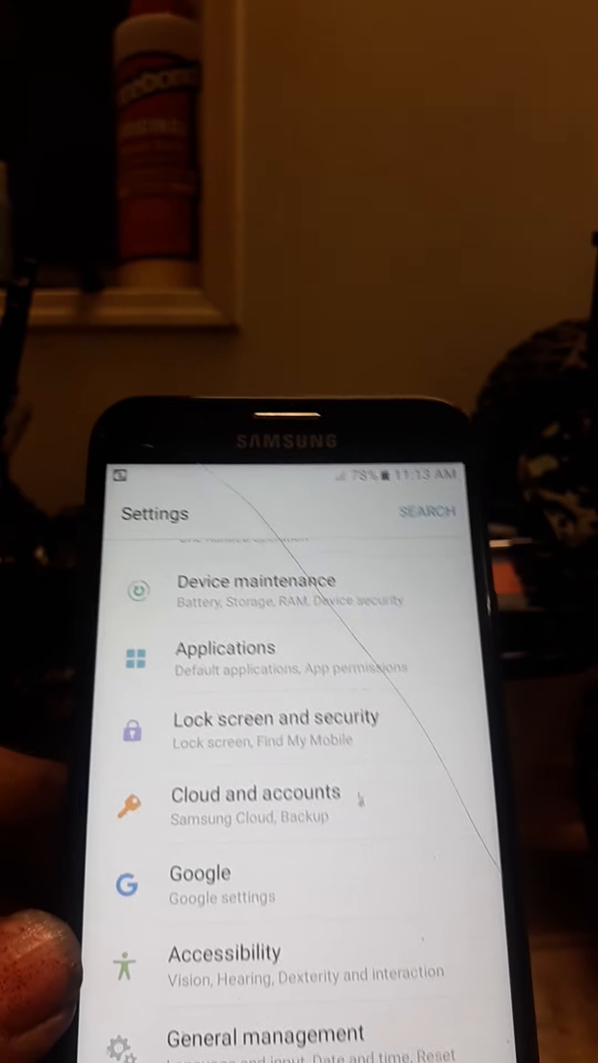